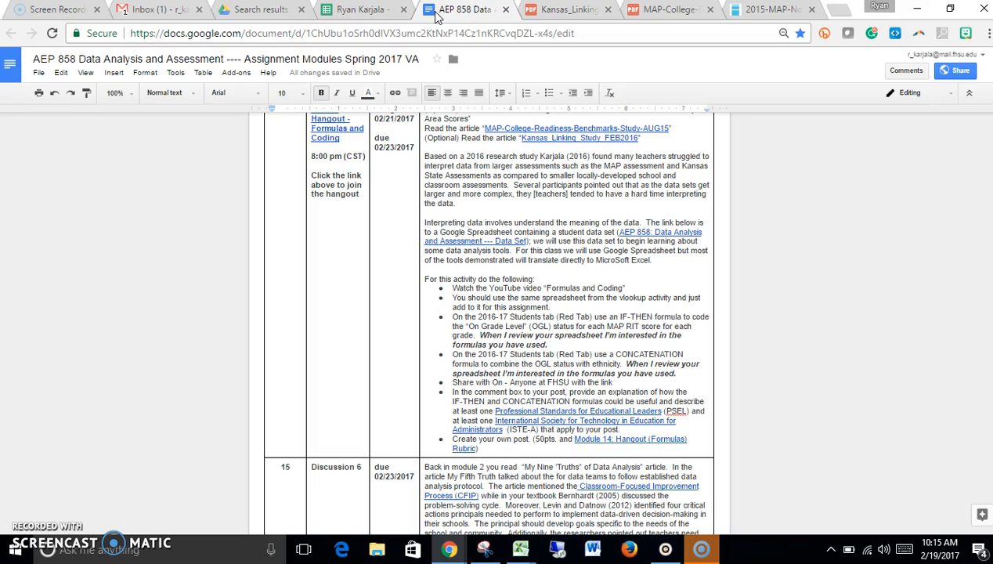
mouse_move(677, 28)
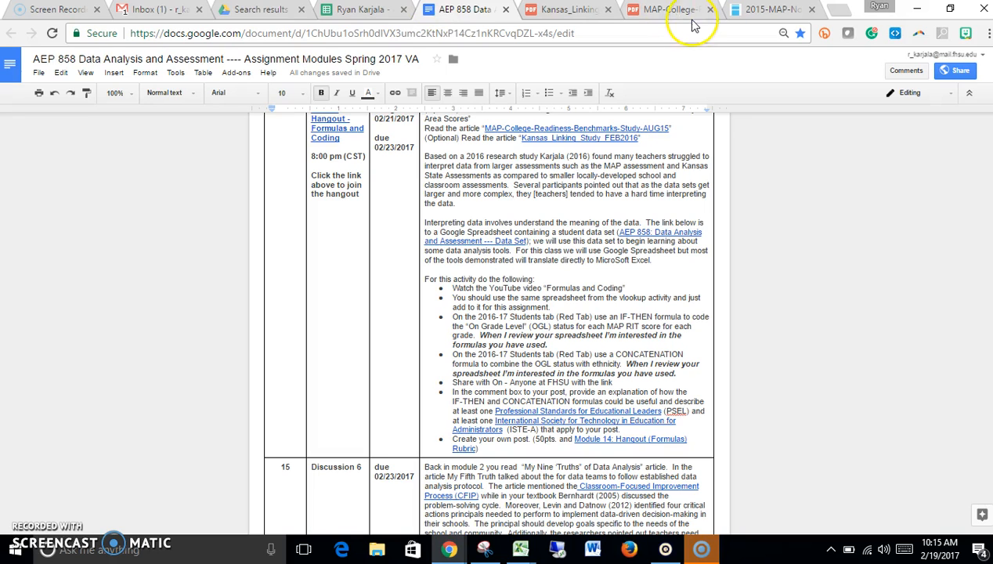
Switch to the 2015 MAP normative data PDF and scroll to the student status norms tables
left_click(799, 9)
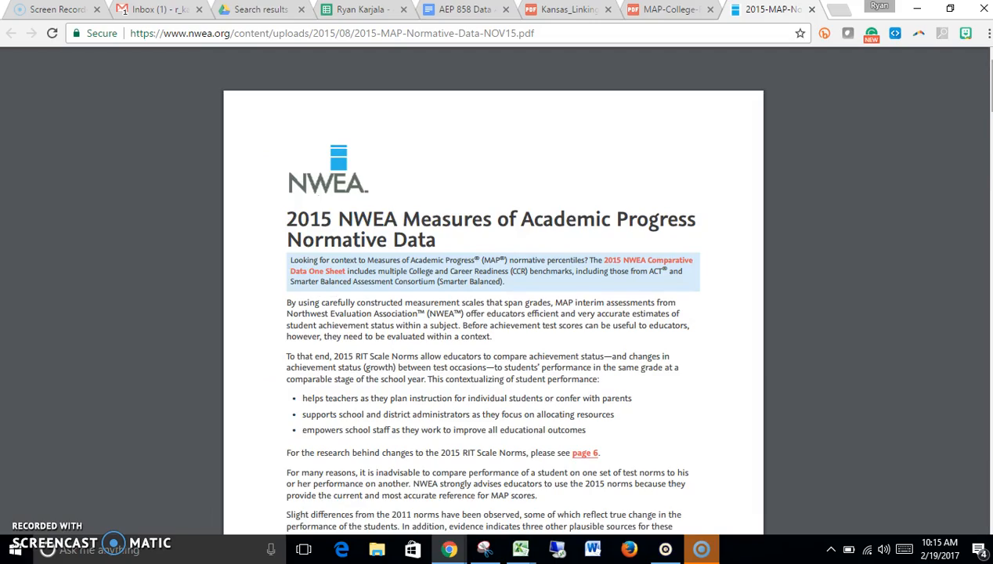
scroll("down", 3)
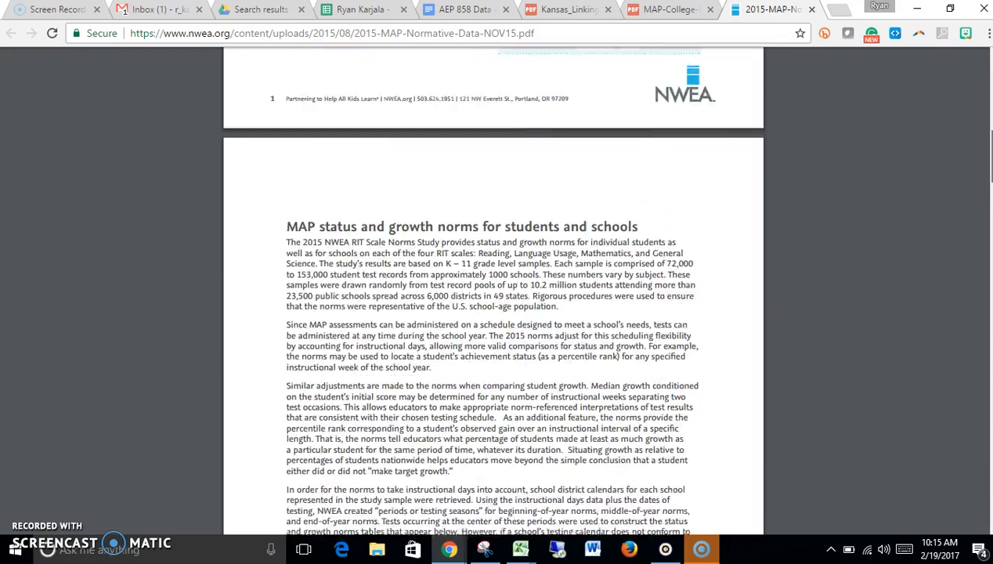
scroll("down", 3)
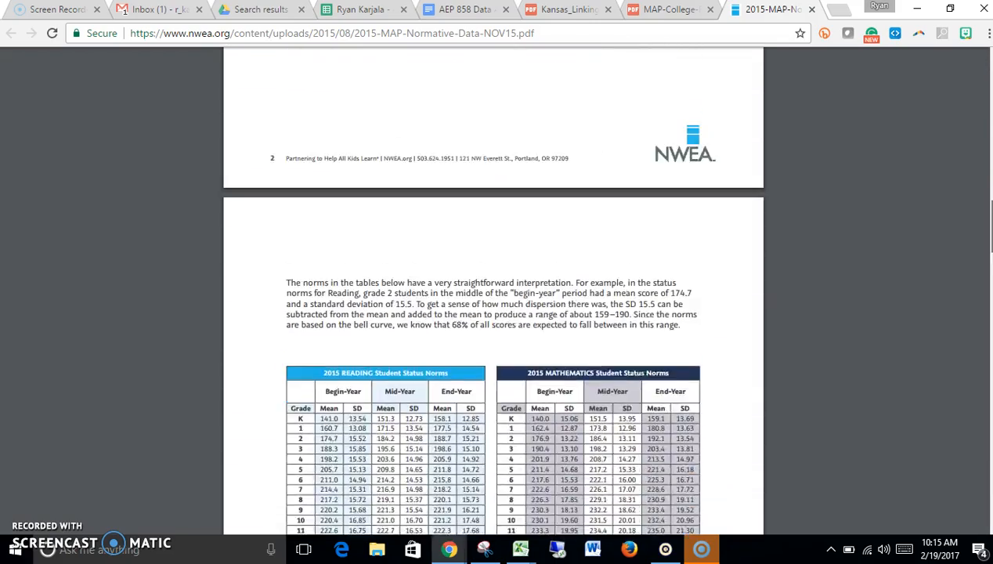
scroll("down", 3)
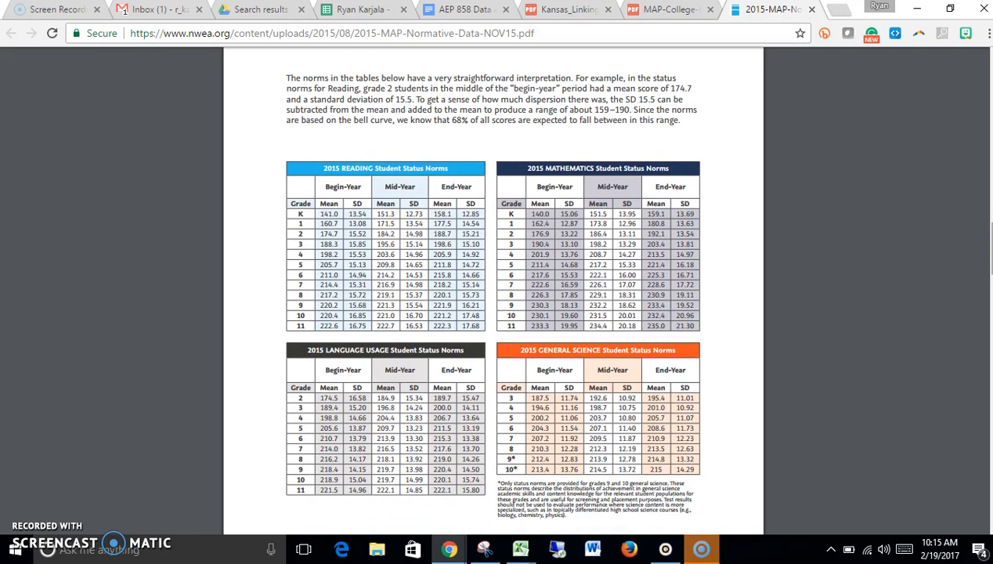
mouse_move(850, 252)
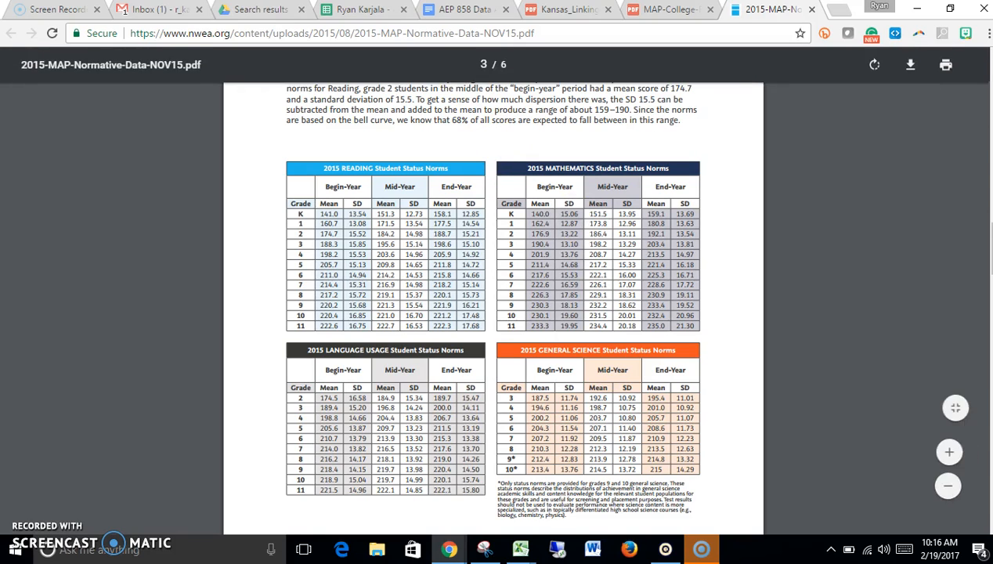
Switch to the MAP college readiness study and scroll to Table 5's math and reading benchmarks
left_click(655, 11)
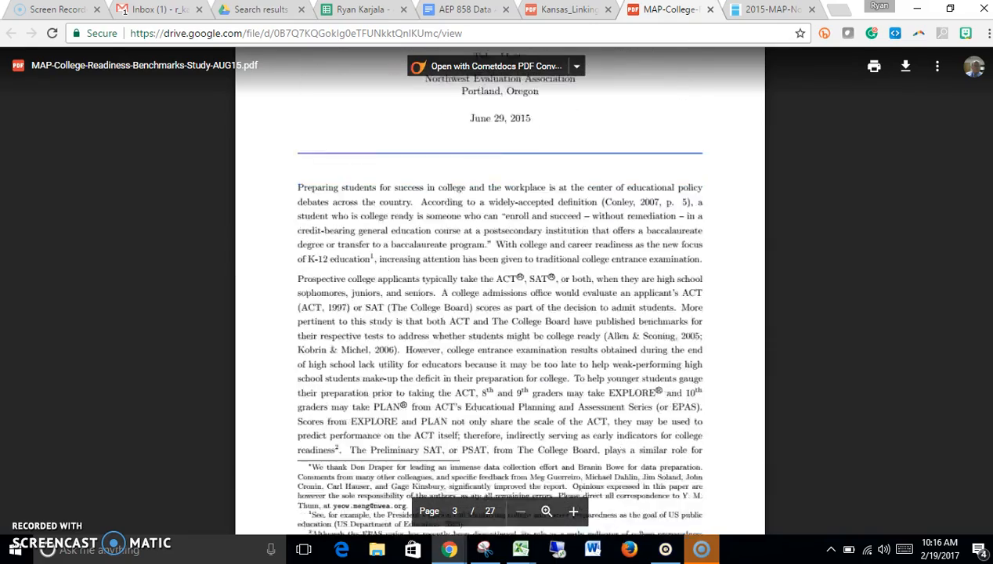
scroll("down", 3)
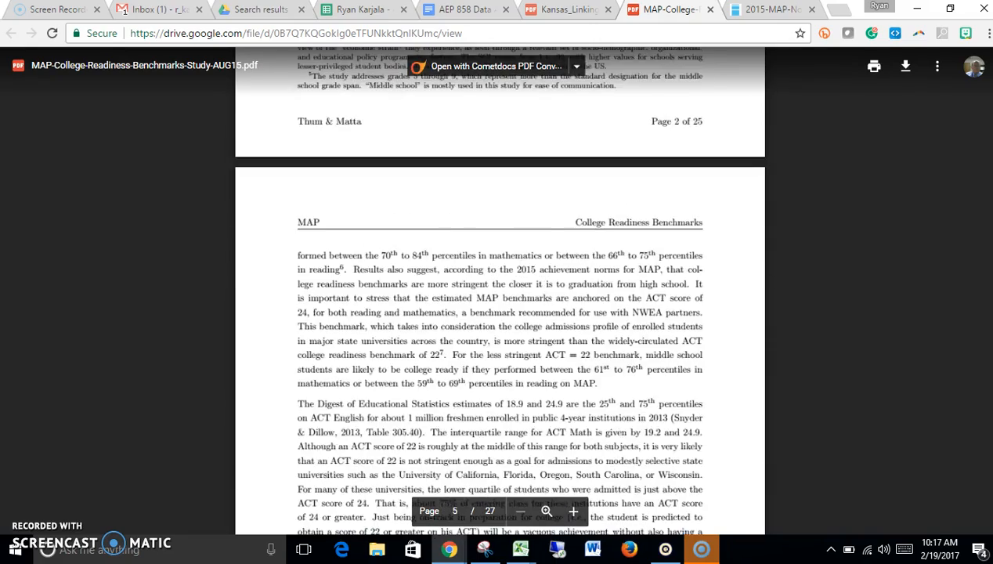
scroll("down", 3)
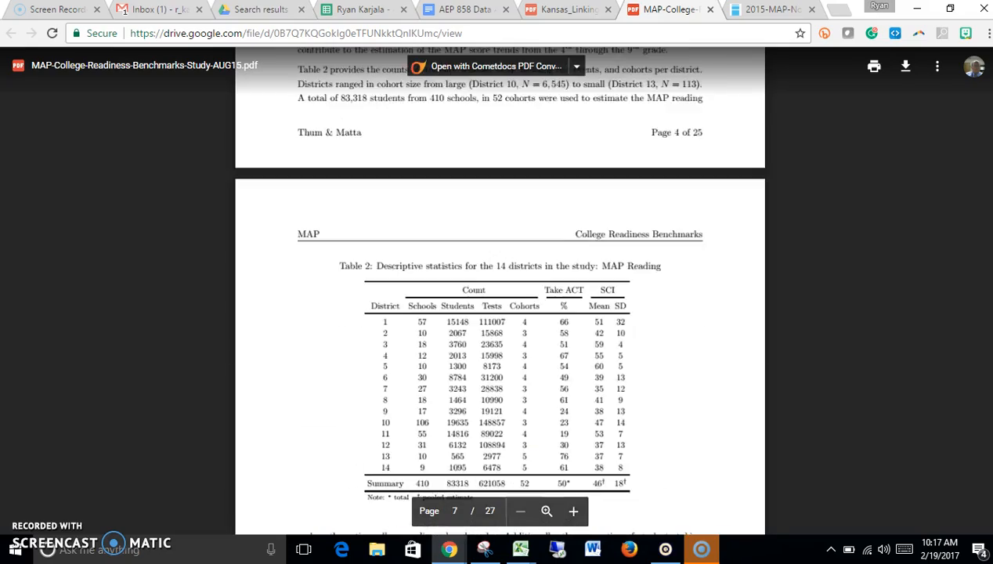
scroll("down", 3)
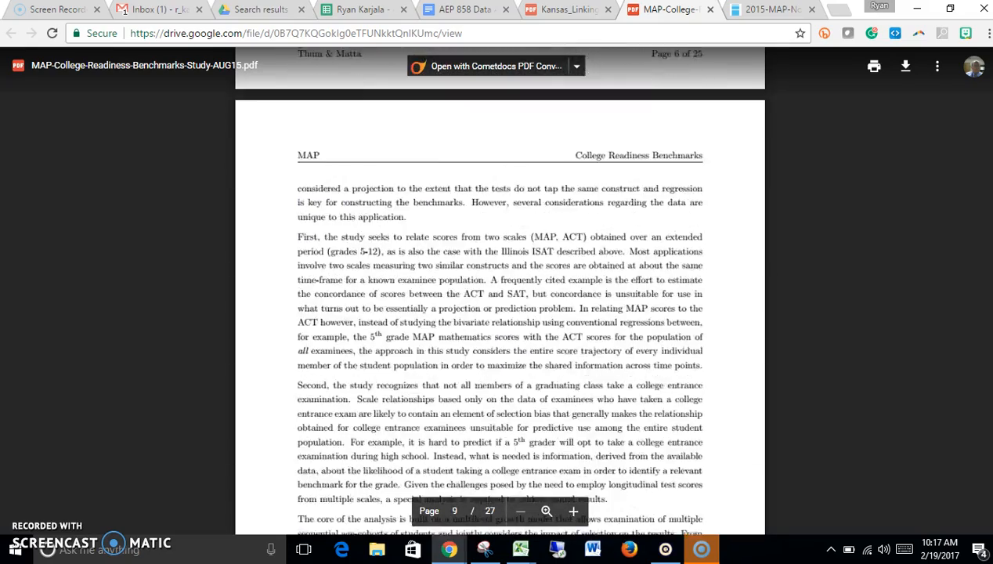
scroll("down", 3)
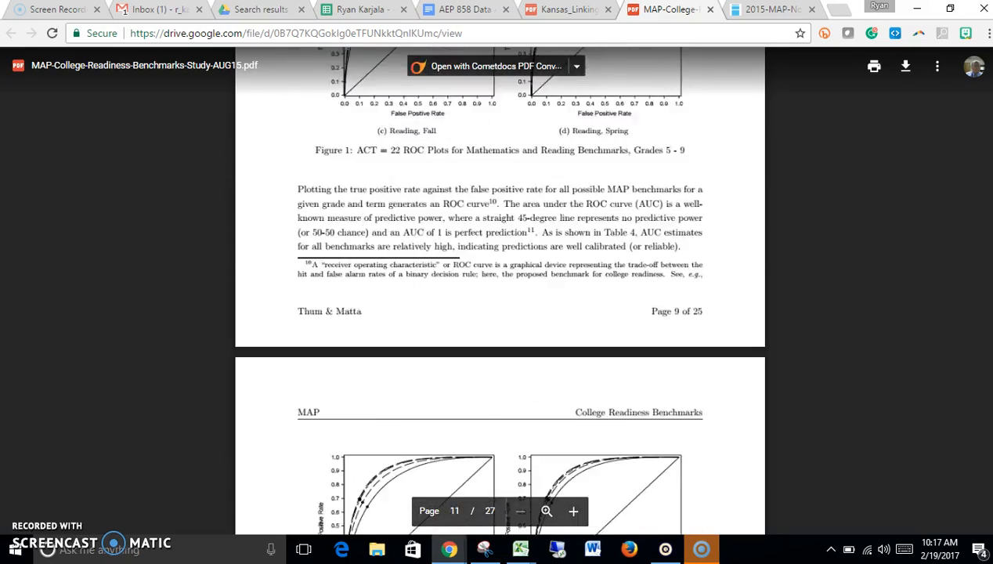
scroll("down", 3)
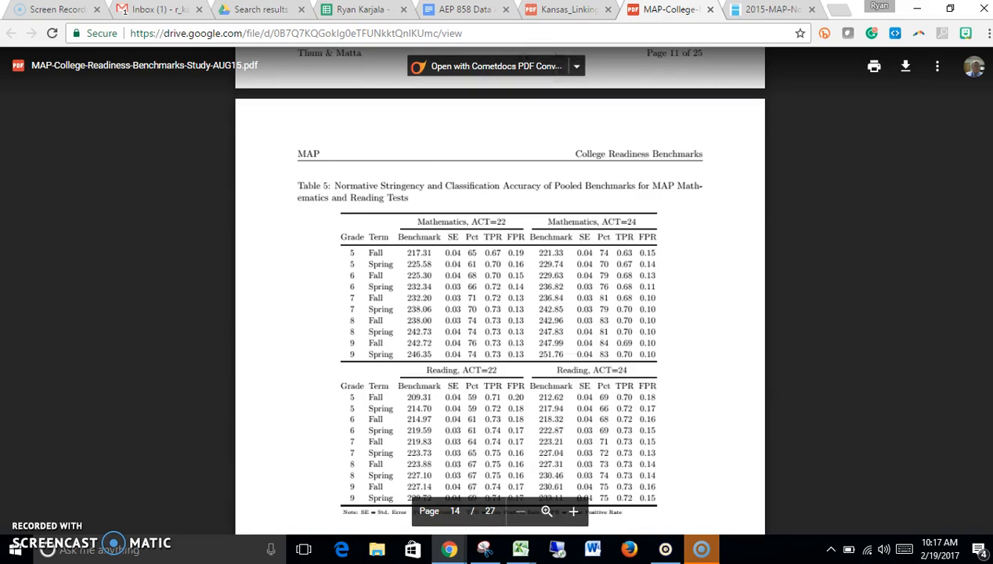
scroll("down", 3)
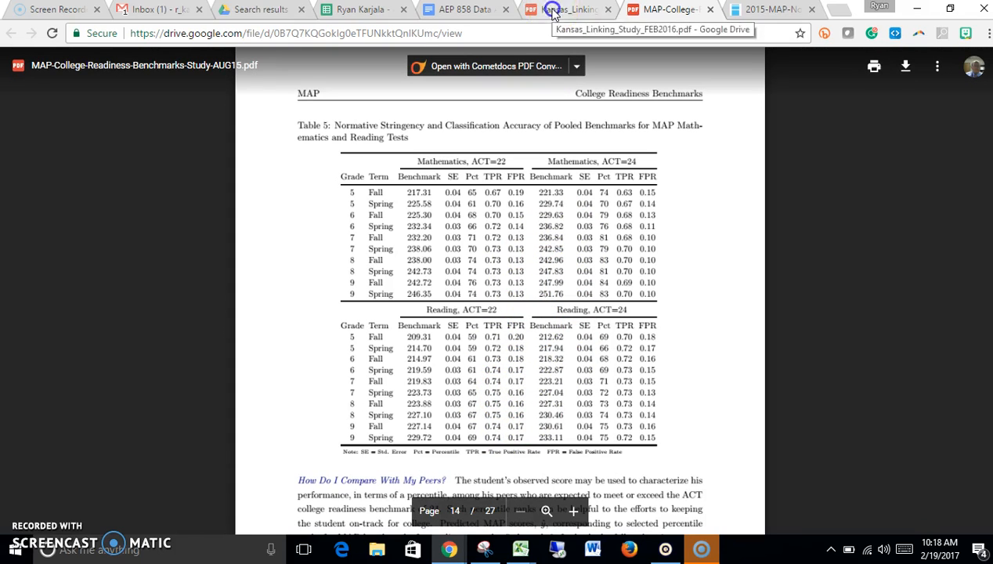
Switch to the Kansas linking study and scroll through Tables 2–4 relating KAP levels to MAP scores
left_click(561, 11)
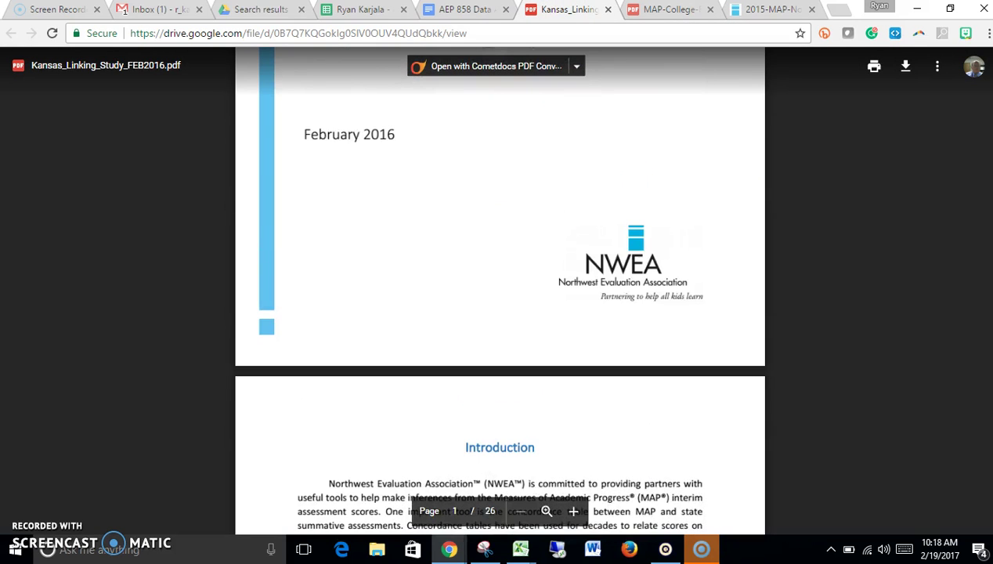
scroll("down", 3)
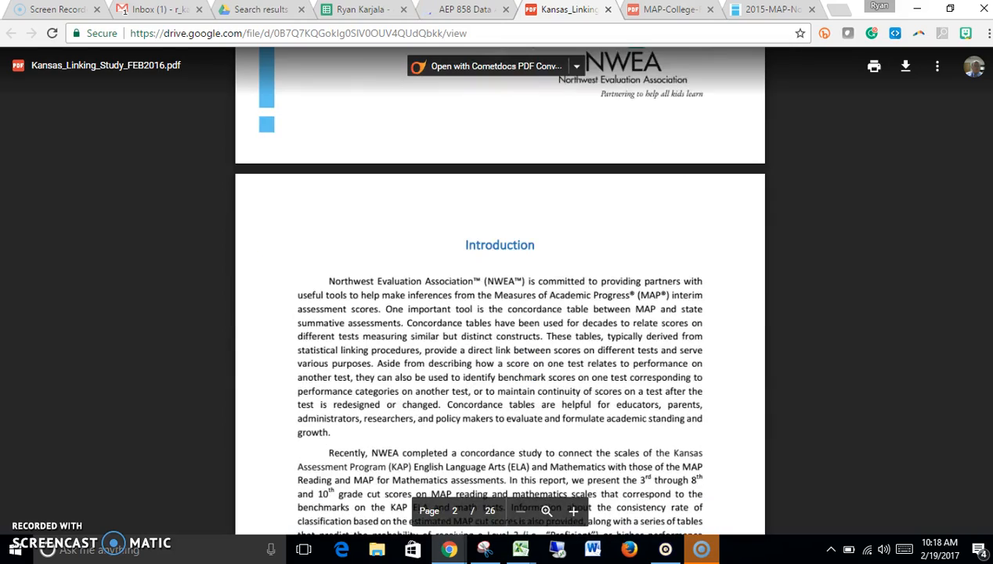
scroll("down", 3)
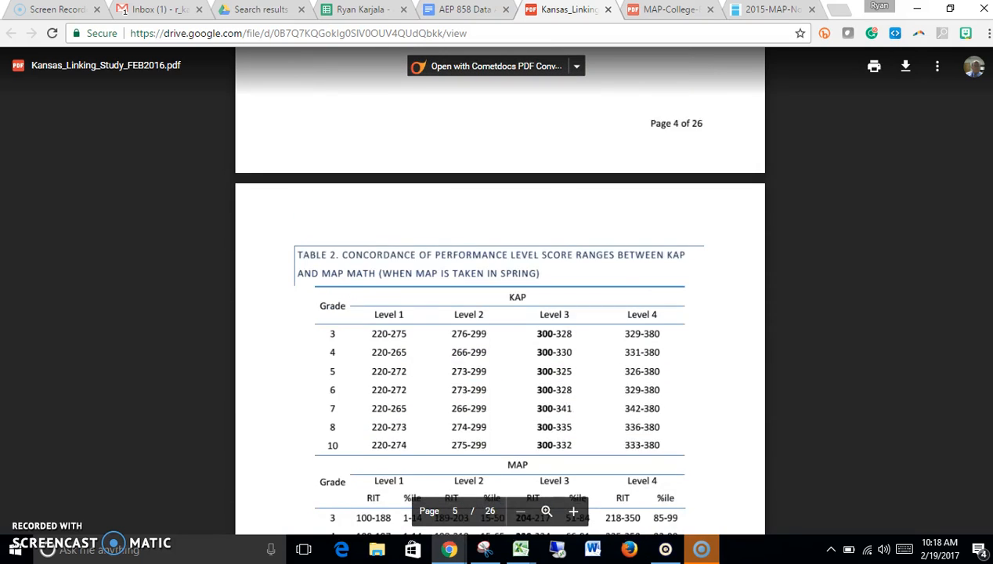
scroll("down", 3)
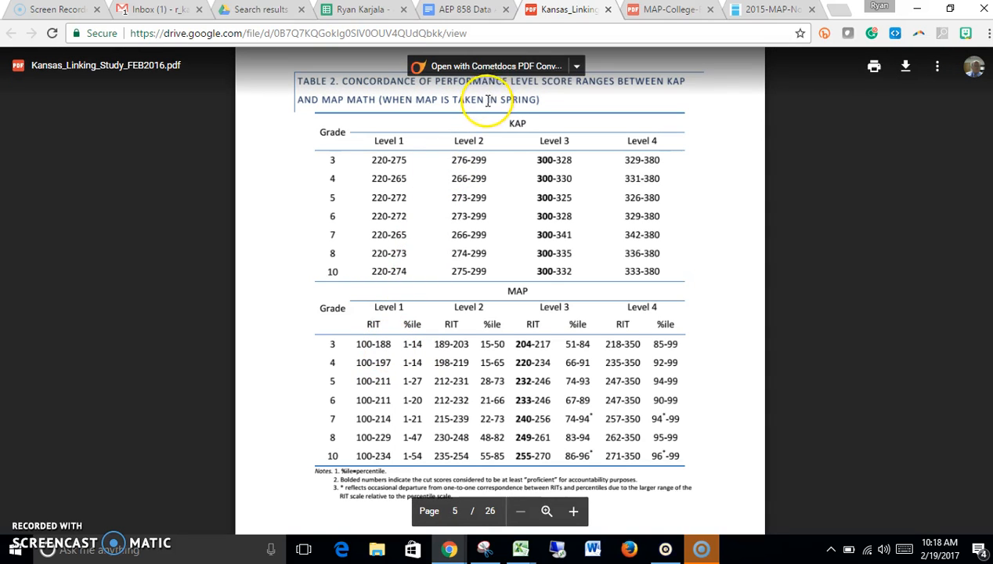
mouse_move(693, 131)
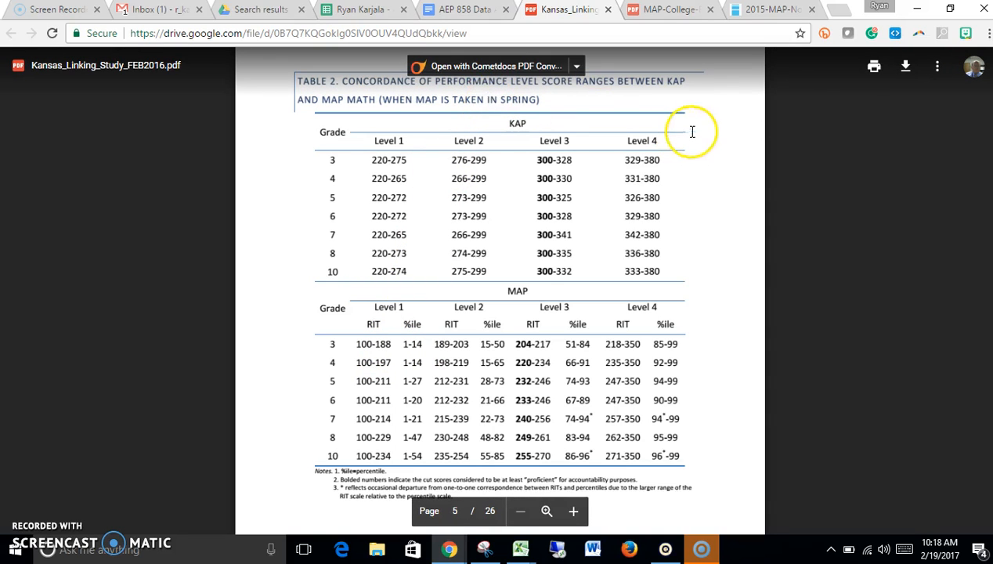
mouse_move(408, 344)
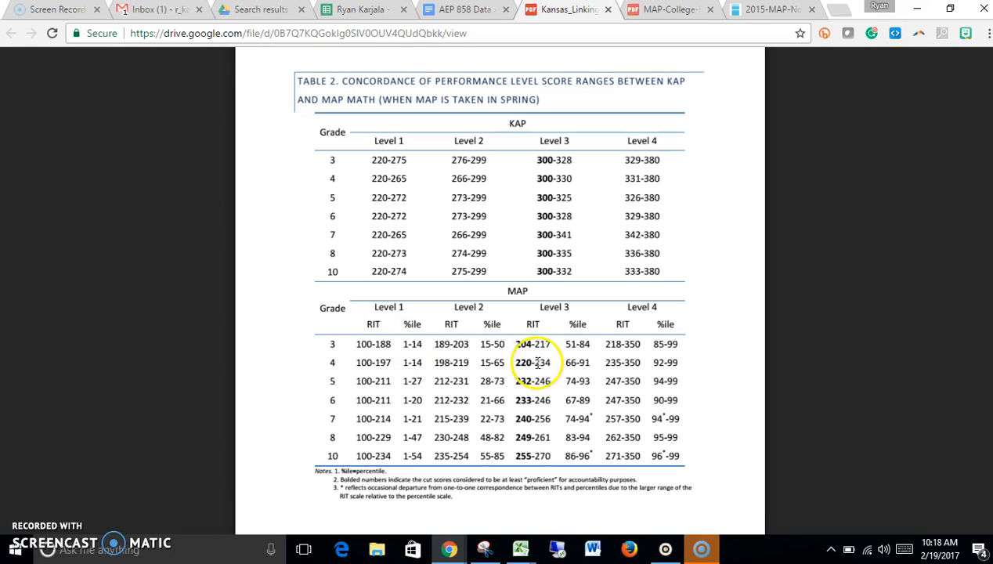
mouse_move(559, 337)
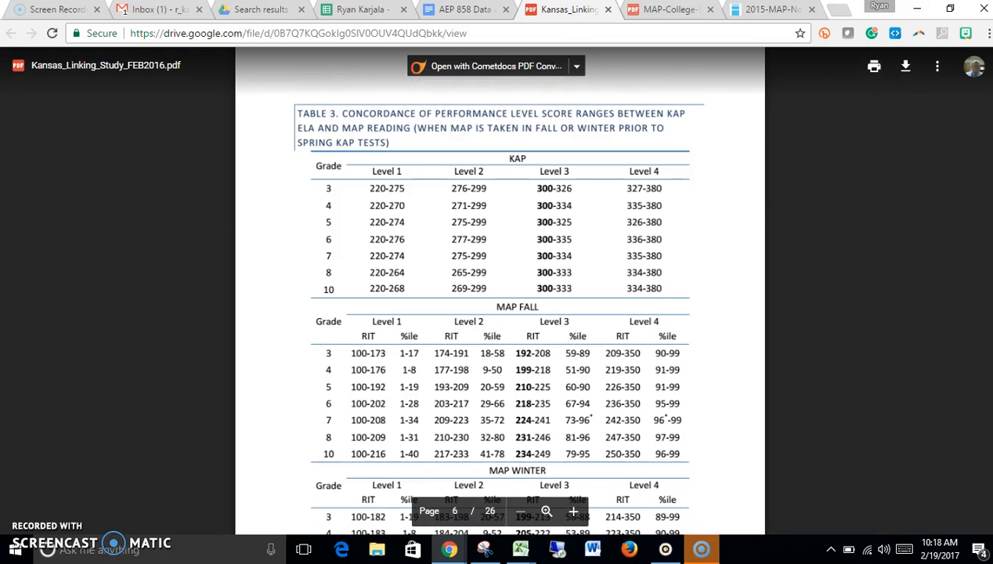
scroll("down", 3)
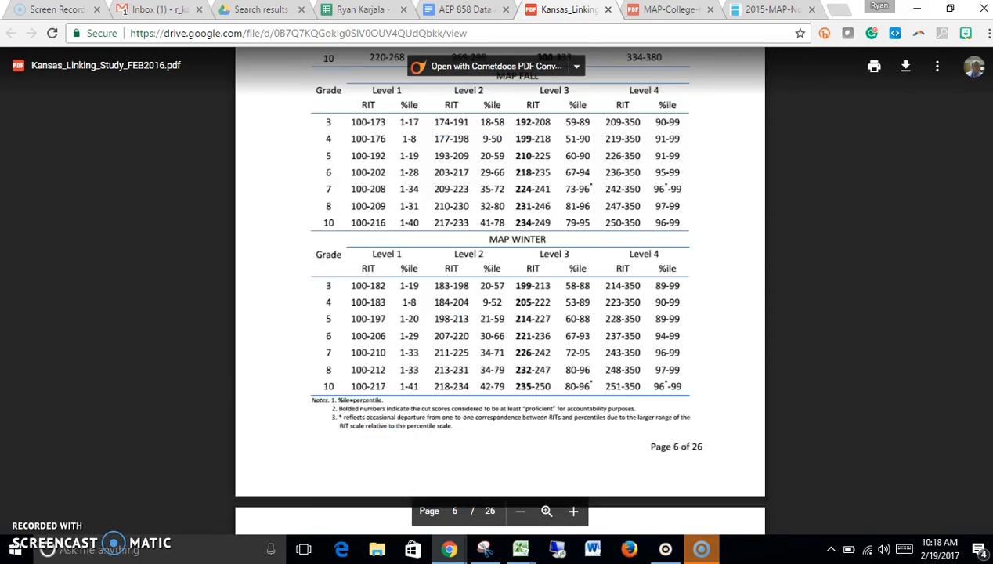
scroll("down", 3)
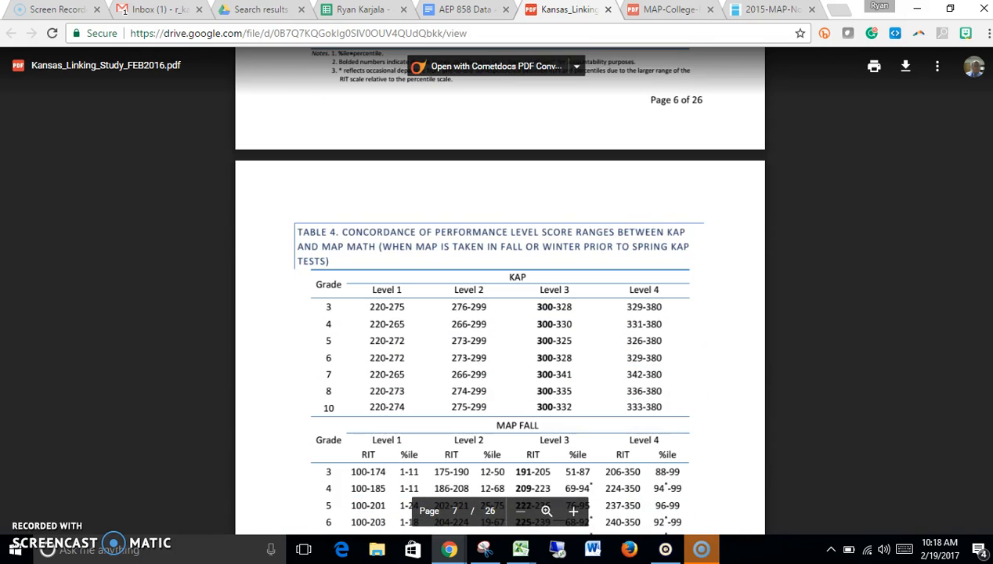
scroll("down", 3)
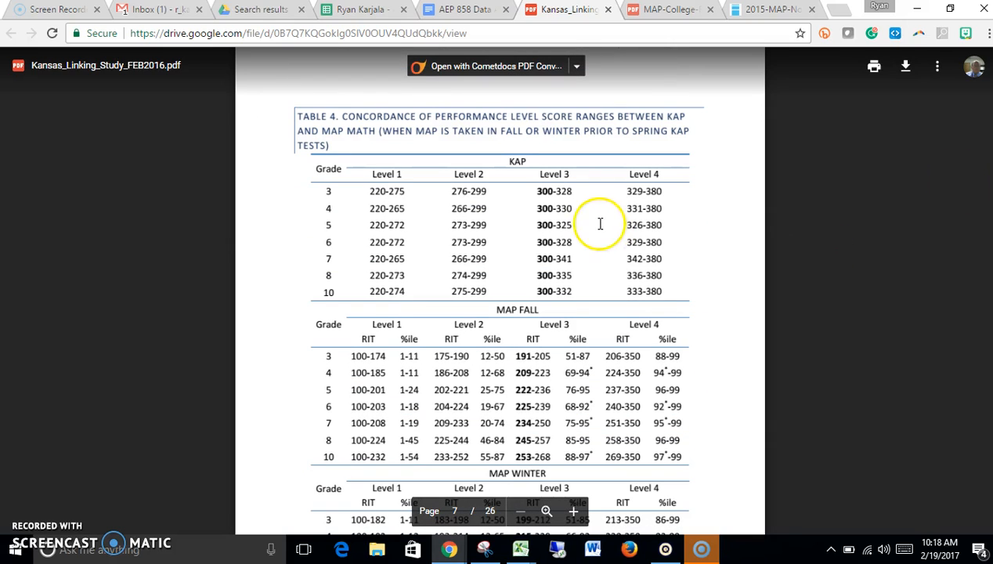
mouse_move(420, 357)
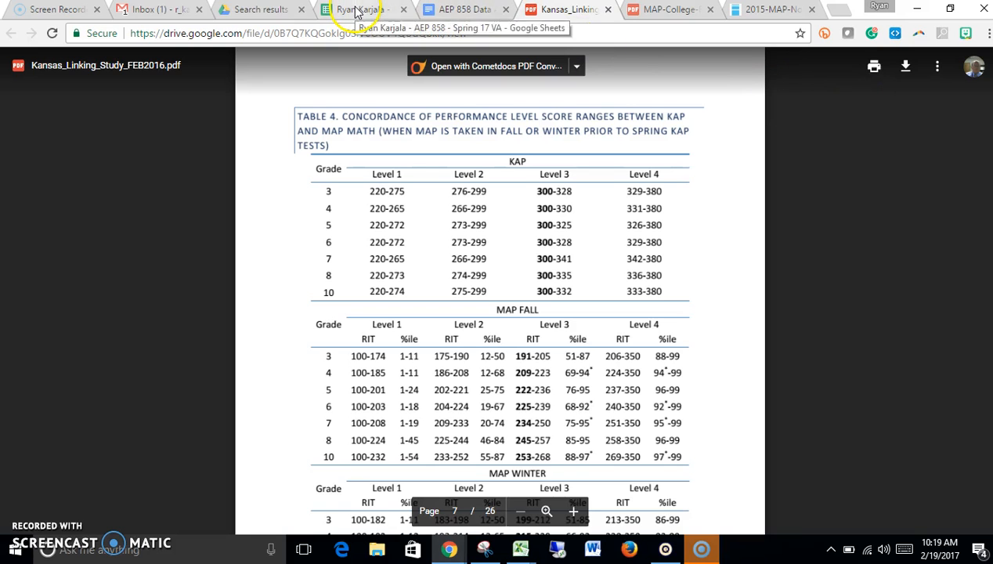
Return to the class data spreadsheet and insert a blank column left of 2015-16 Teacher
left_click(369, 9)
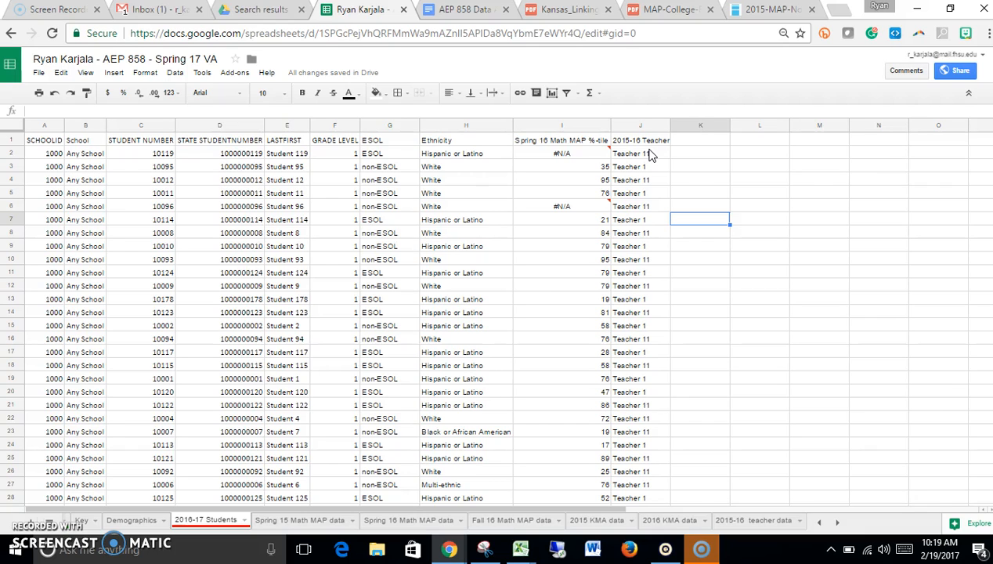
mouse_move(642, 130)
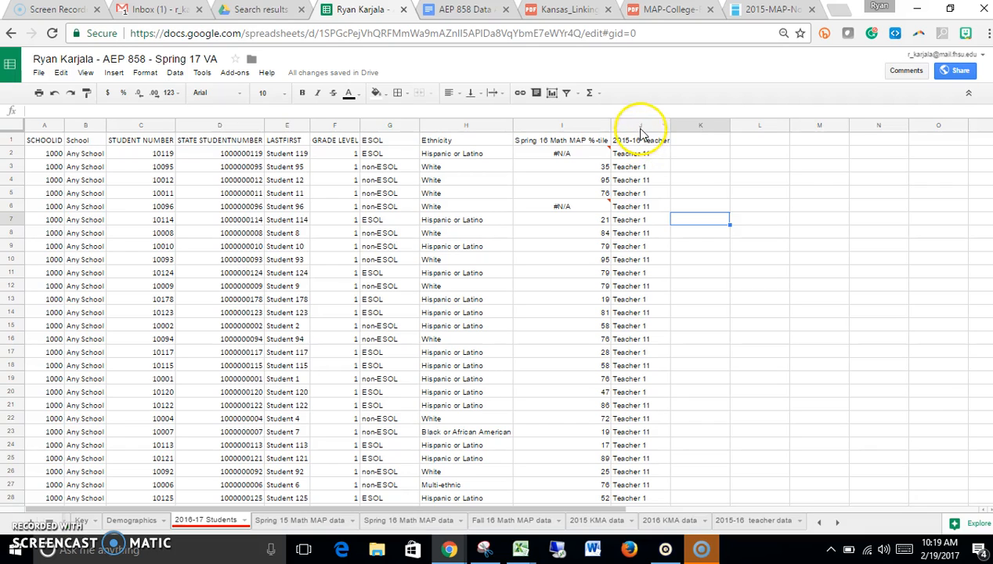
left_click(639, 125)
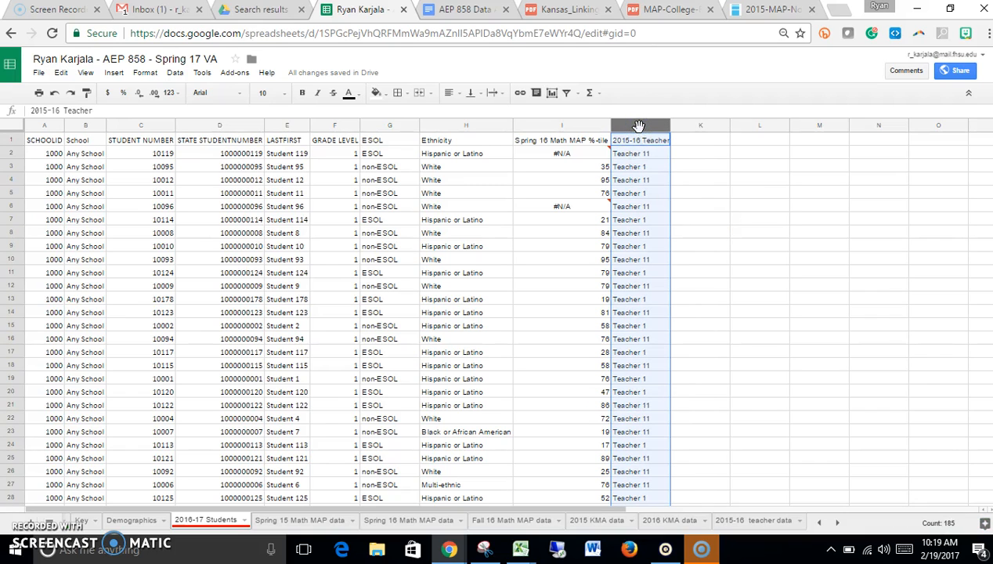
right_click(642, 126)
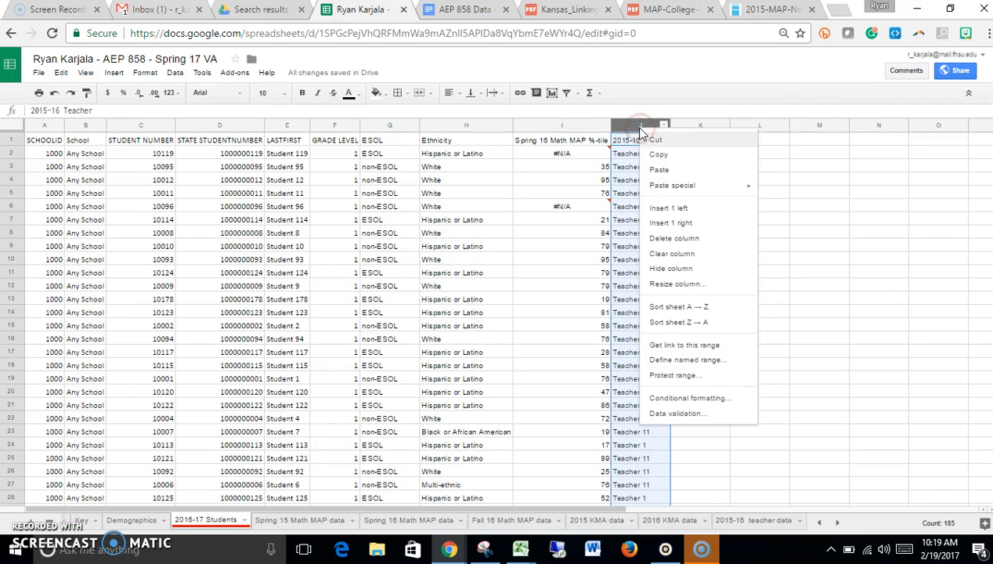
mouse_move(657, 207)
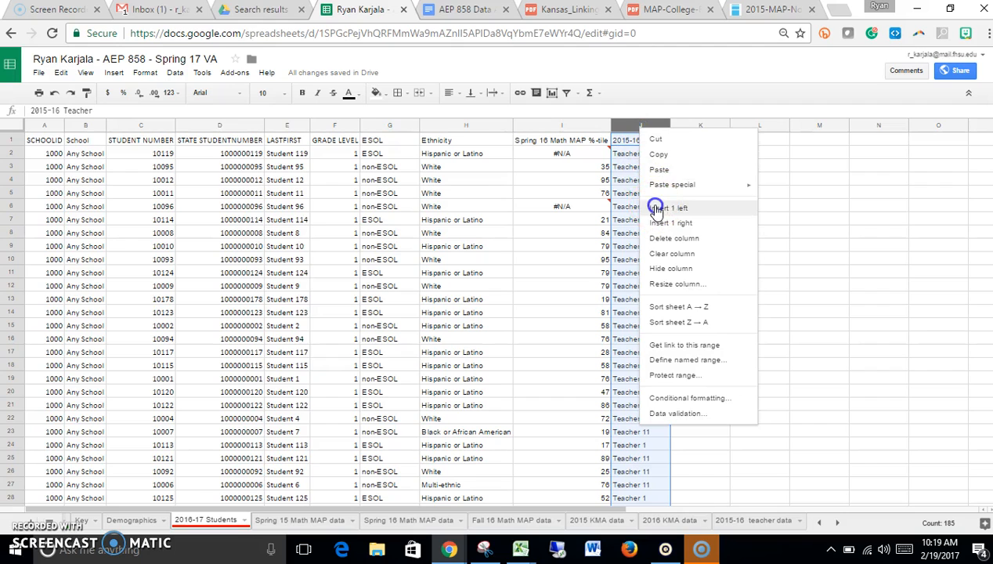
left_click(667, 207)
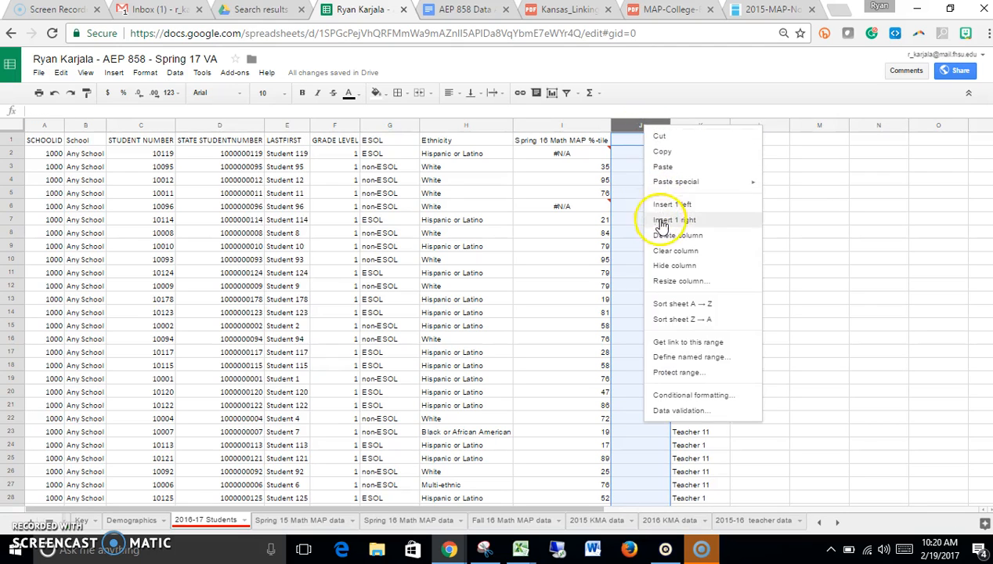
left_click(672, 220)
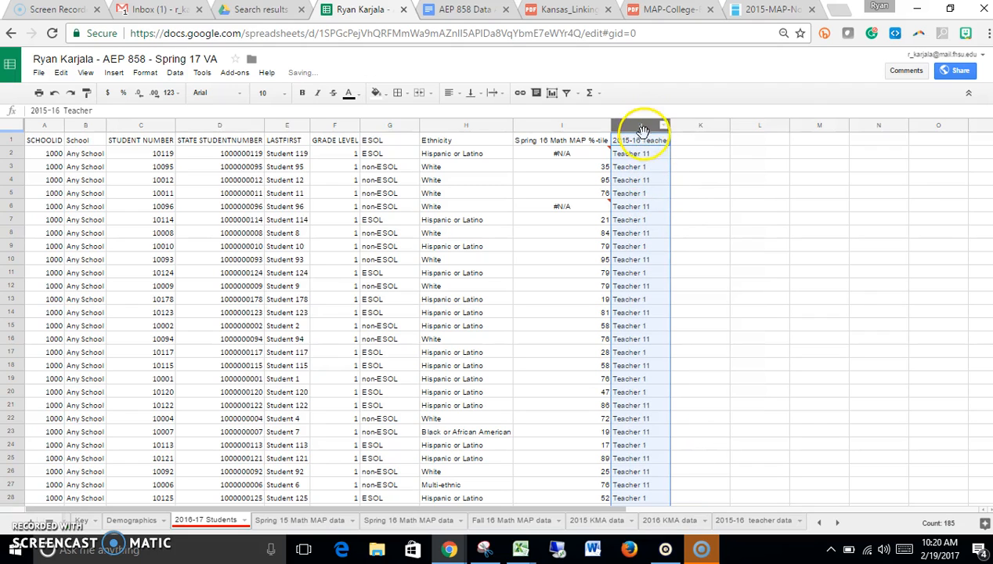
Label the new column 'OGL status' and select the first student's status cell J2
left_click(117, 72)
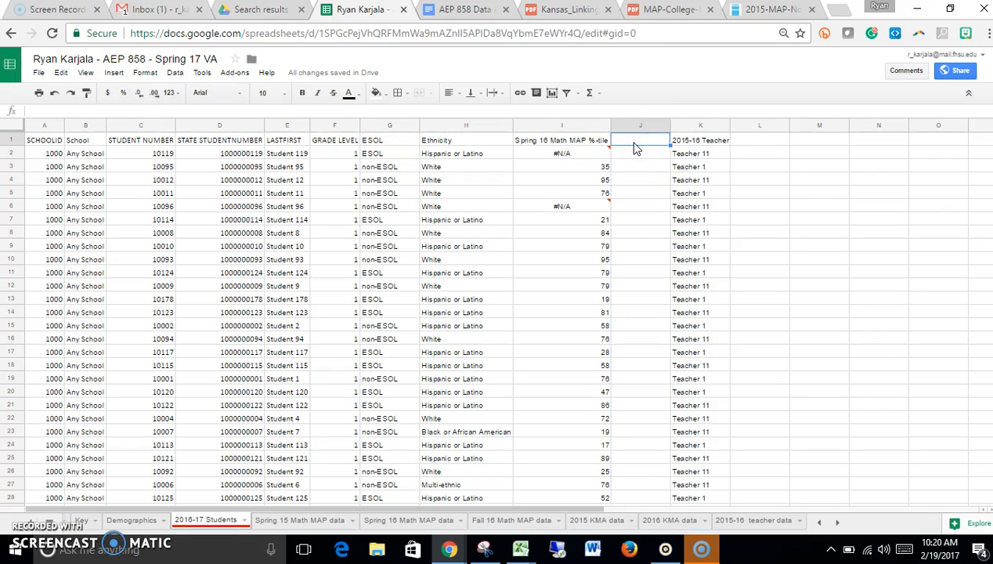
type("OGL")
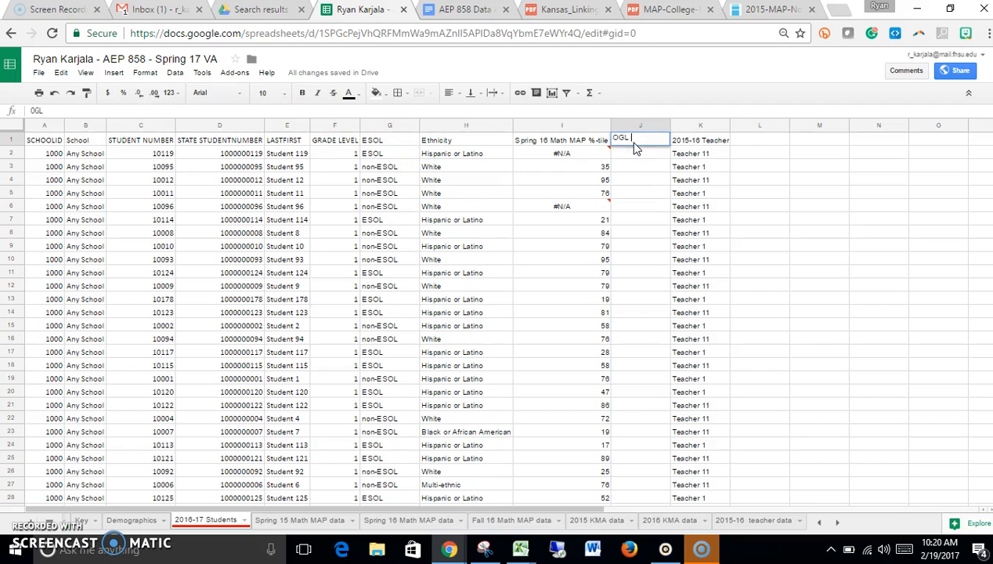
type("status")
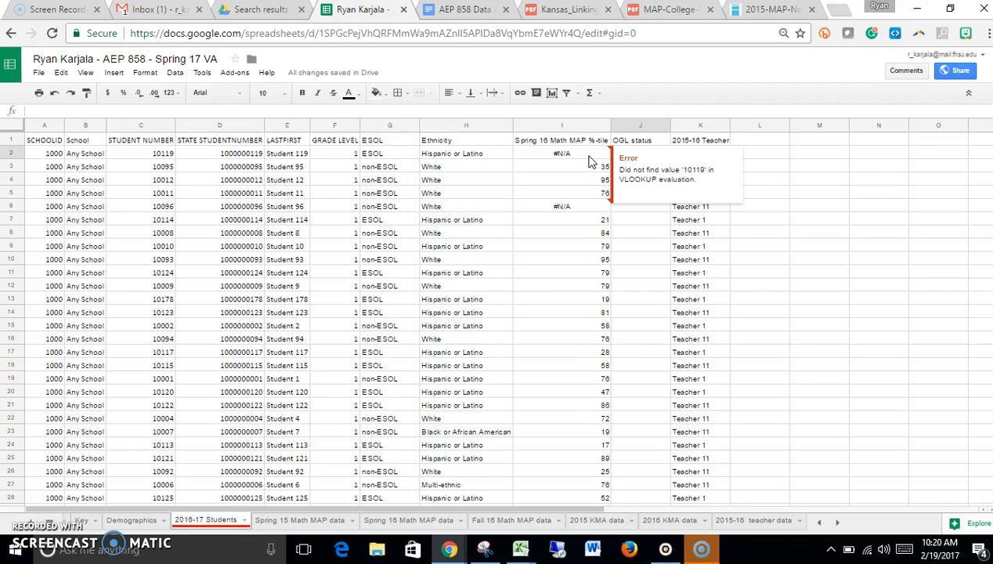
left_click(639, 154)
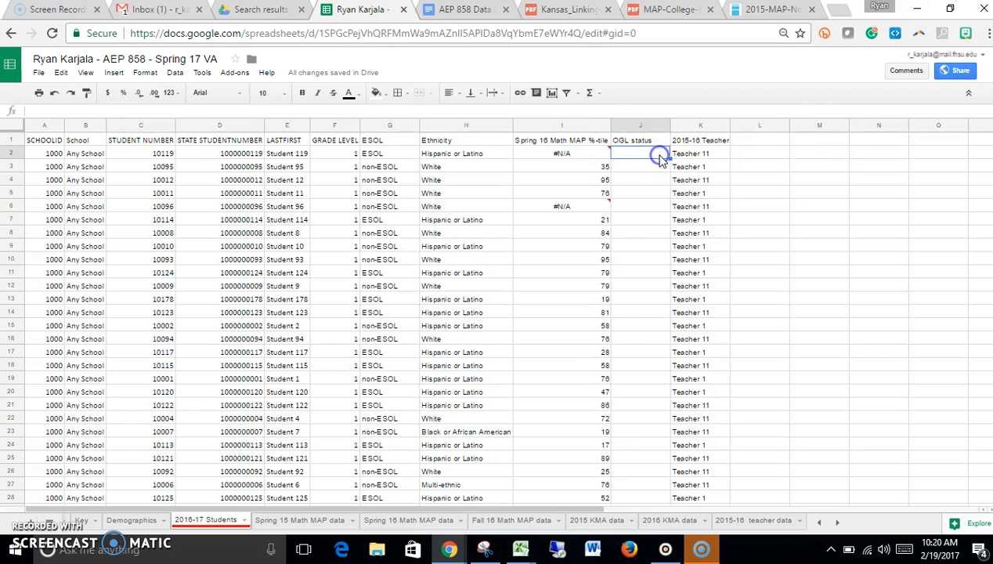
Enter =if(I2>=50,"OGL","not OGL") in J2, which returns #N/A for the missing percentile
type("if")
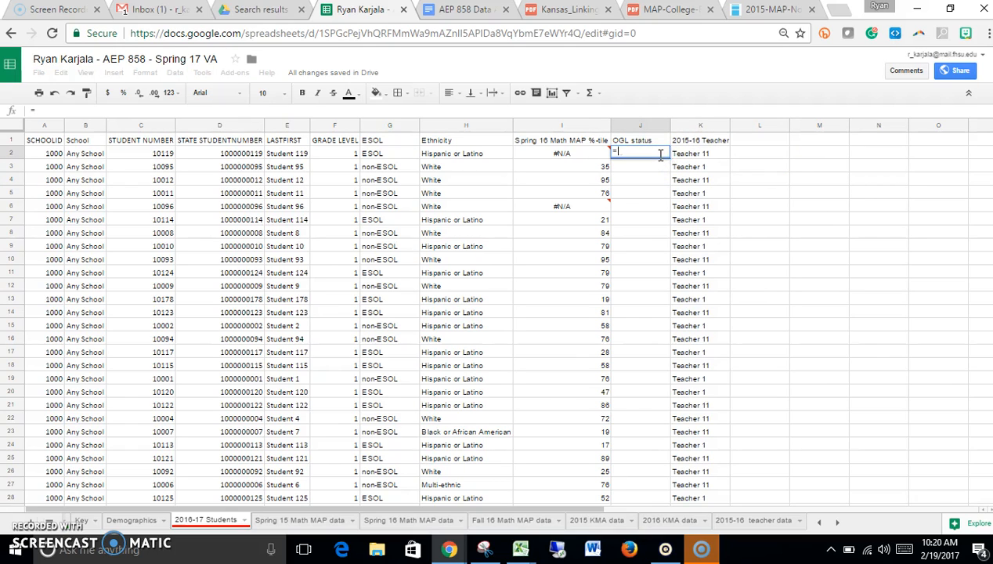
type("if(")
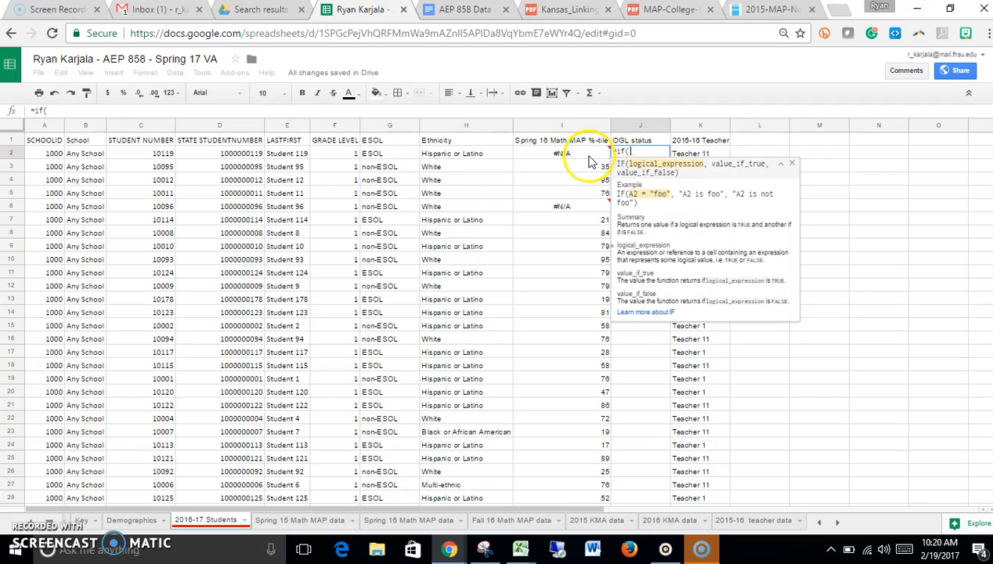
type("I2>=")
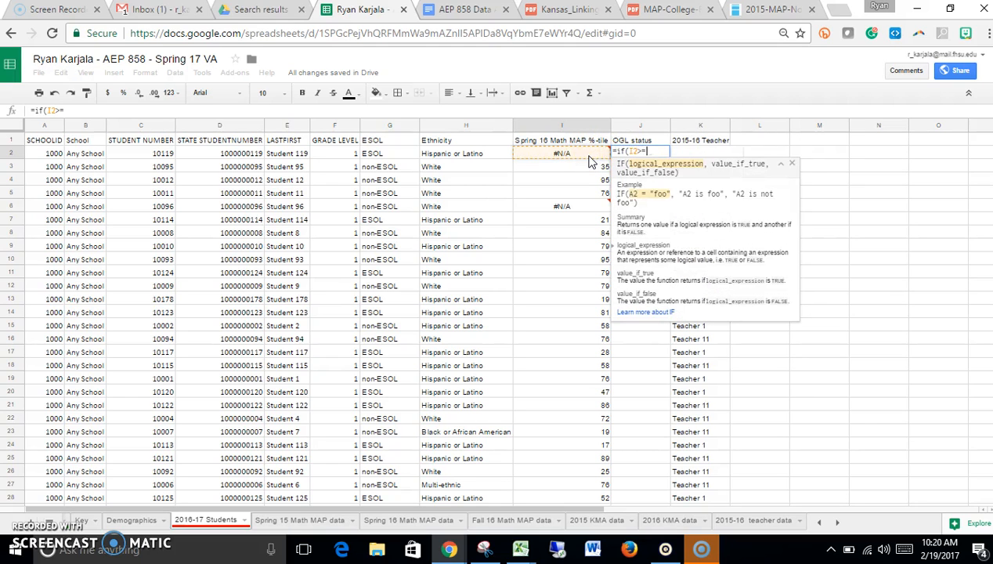
type("50,\"OGL")
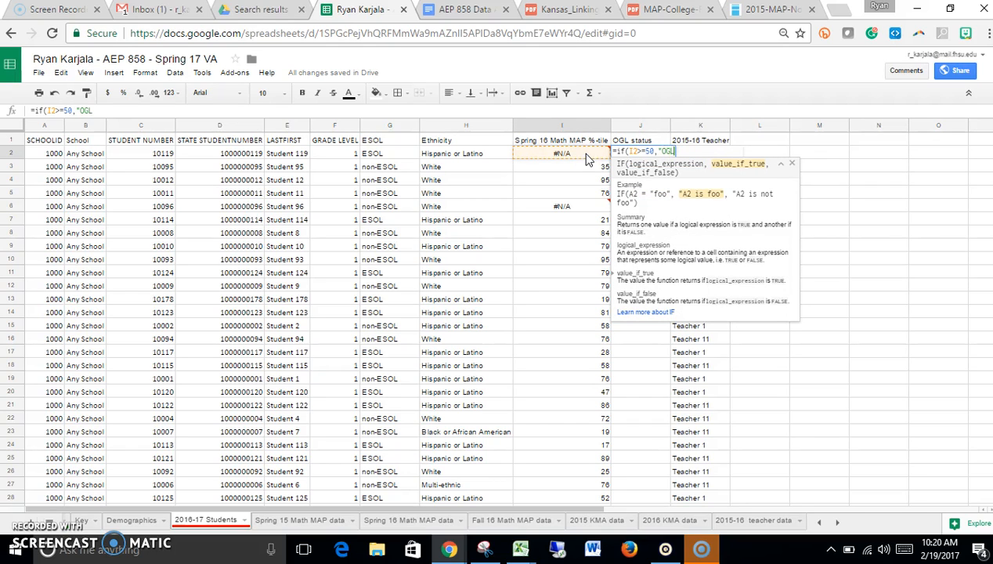
type("\",\"not OGL")
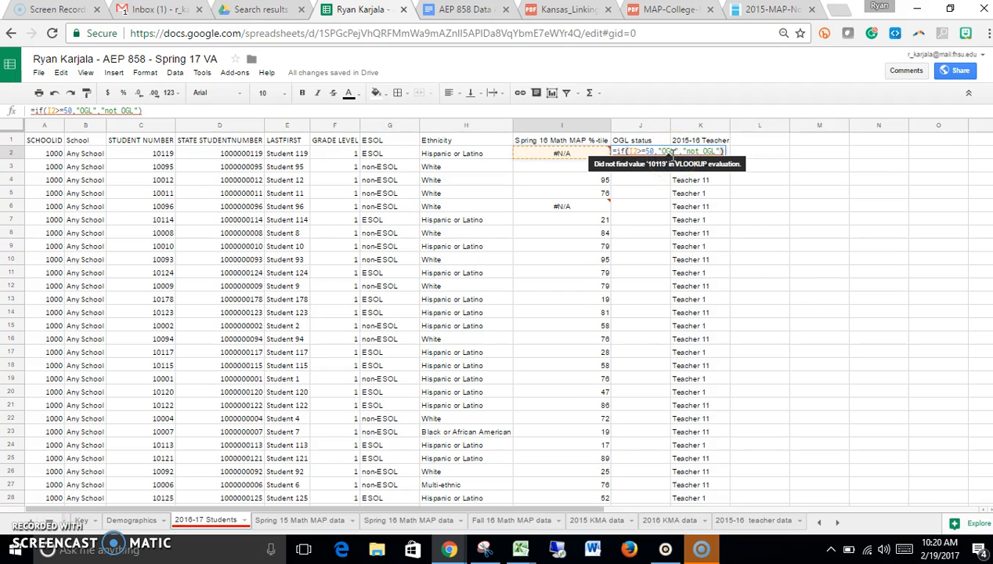
key("Enter")
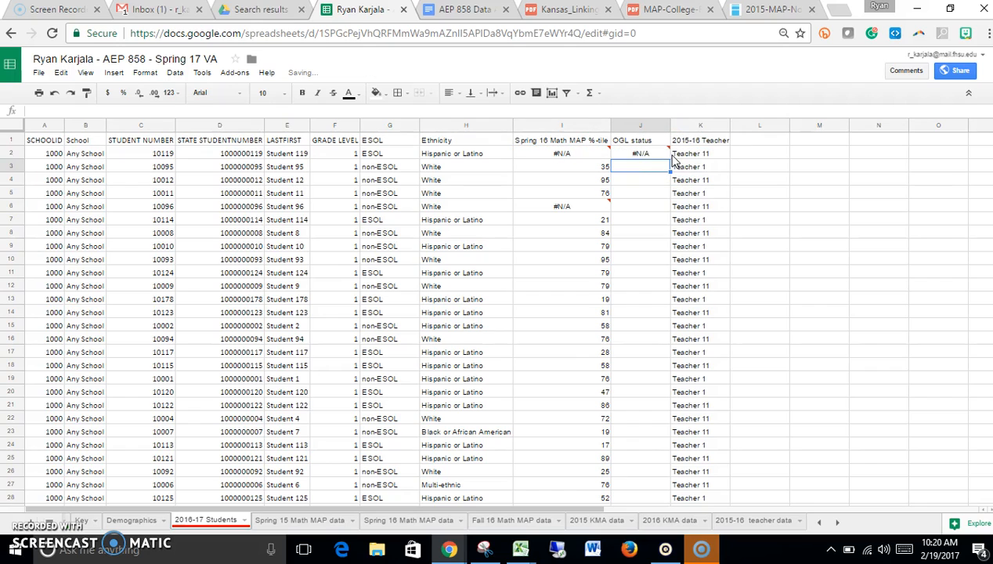
mouse_move(640, 153)
type("=iferror(if(I2>=50,\"OGL\",\"not OGL\"),\"\")")
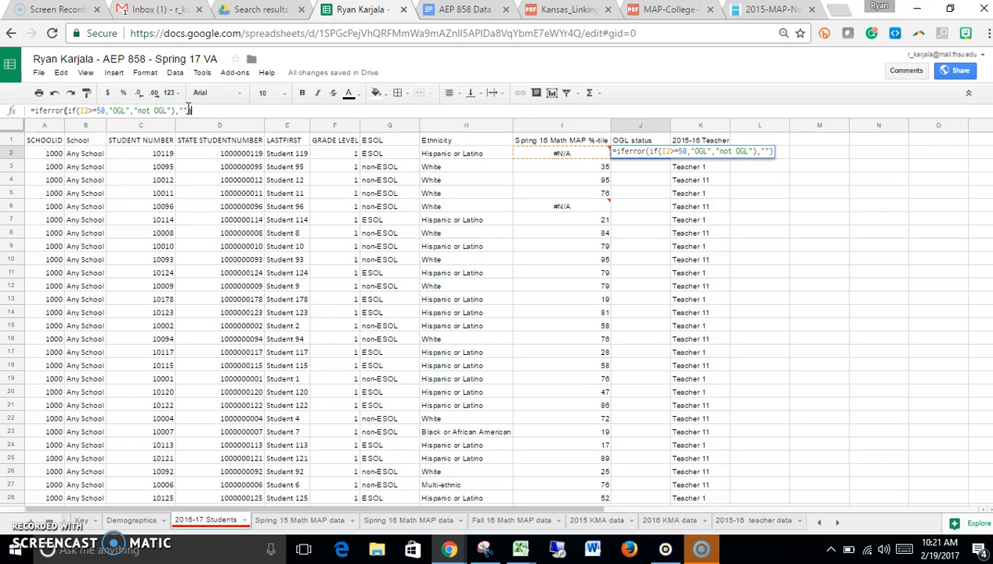
Wrap the J2 formula in IFERROR so it returns blank instead of #N/A
key("Enter")
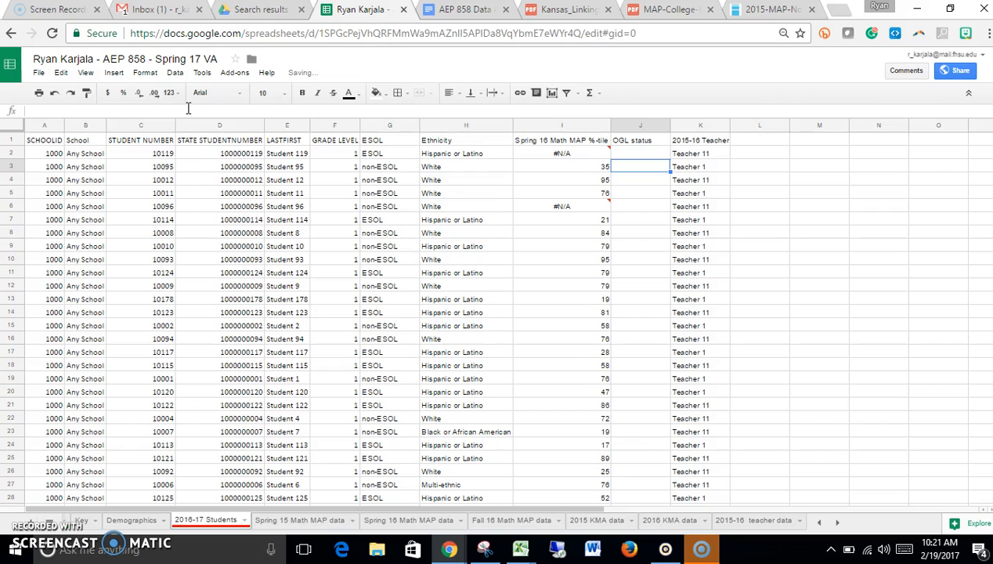
left_click(643, 154)
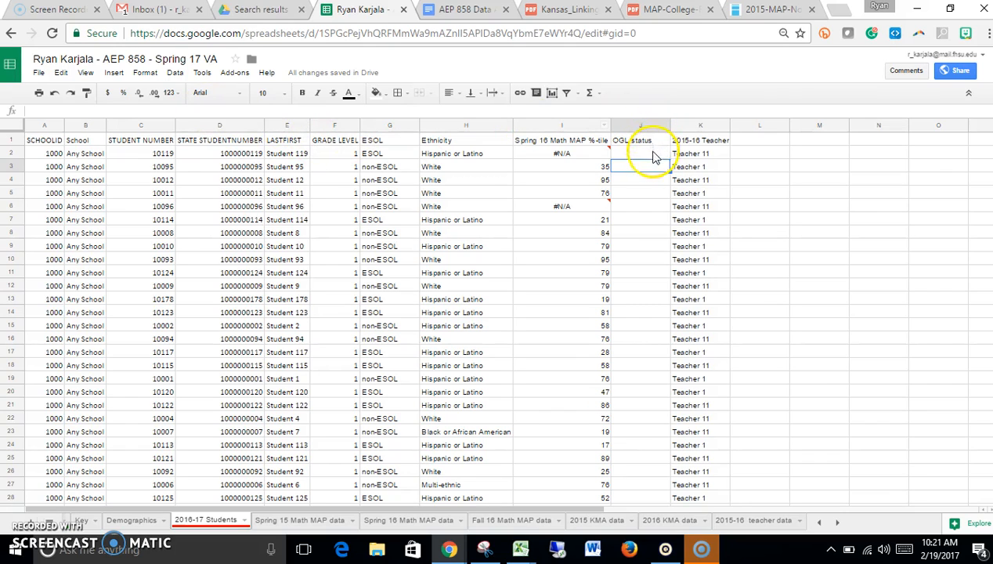
Fill the OGL status formula down the column for every student
left_click(640, 166)
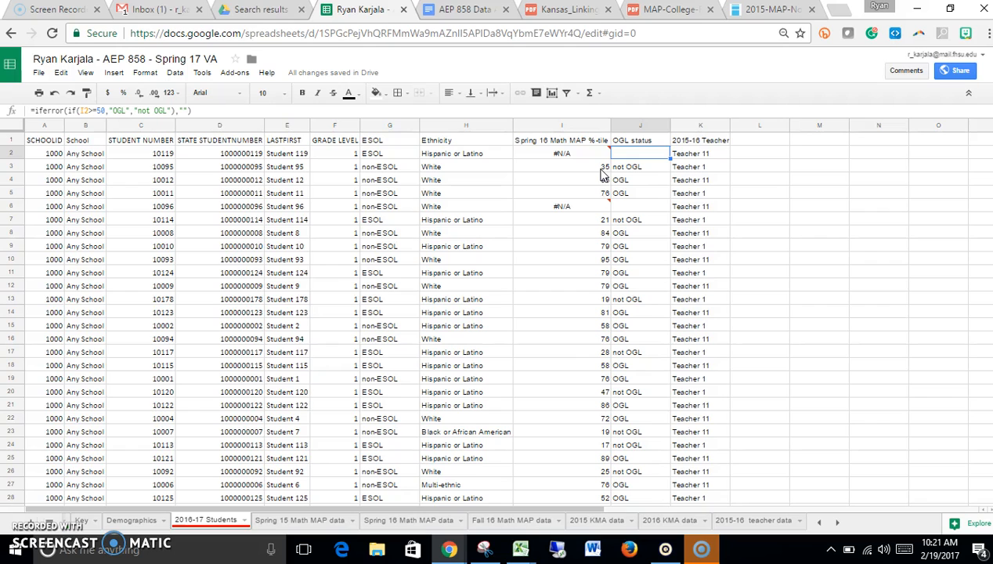
mouse_move(627, 174)
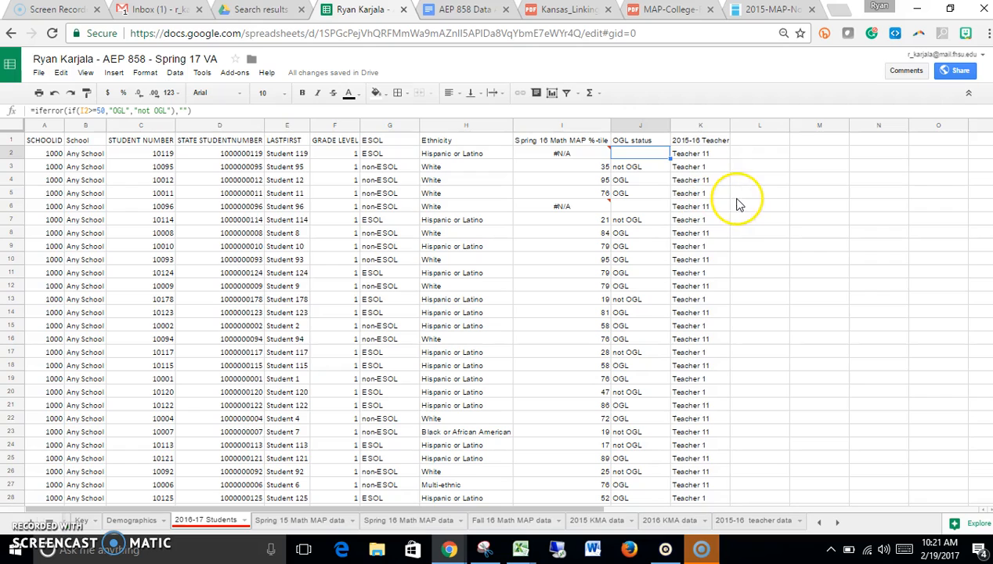
mouse_move(783, 262)
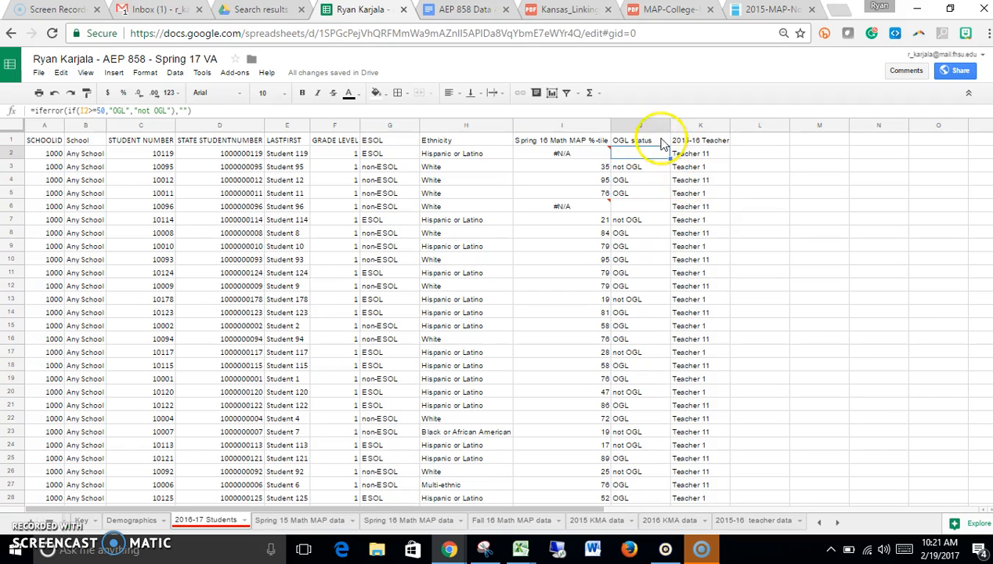
Delete the filled OGL status column and insert a fresh blank column before the teacher column
right_click(649, 125)
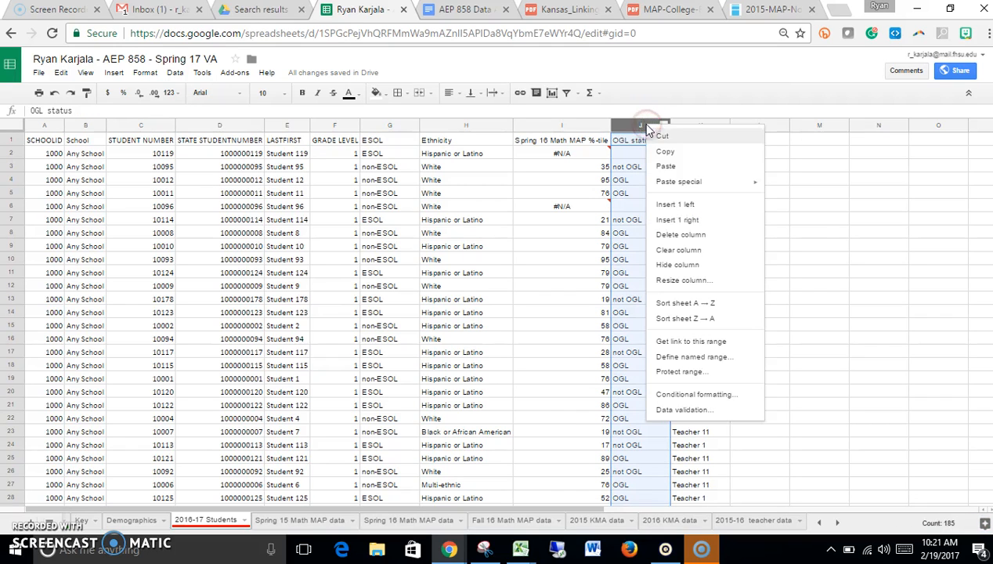
mouse_move(679, 234)
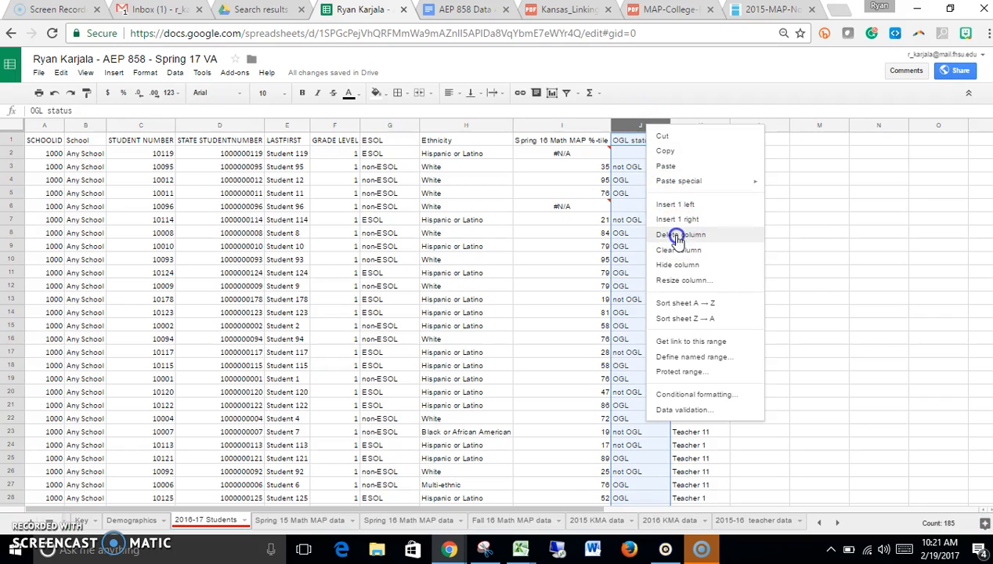
left_click(680, 235)
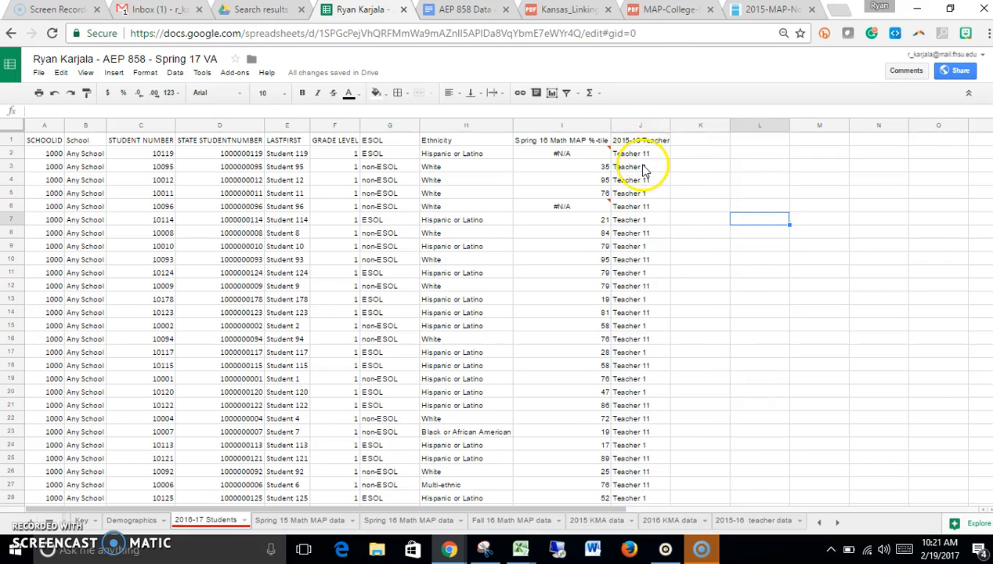
left_click(636, 126)
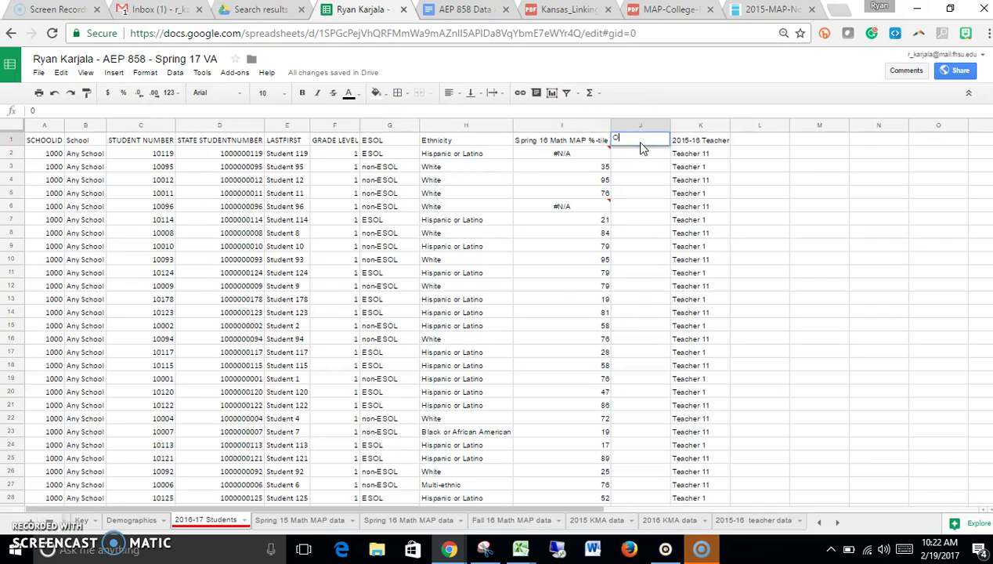
Head the new column 'OGL Status' and select the first student's cell J2
type("OGL St")
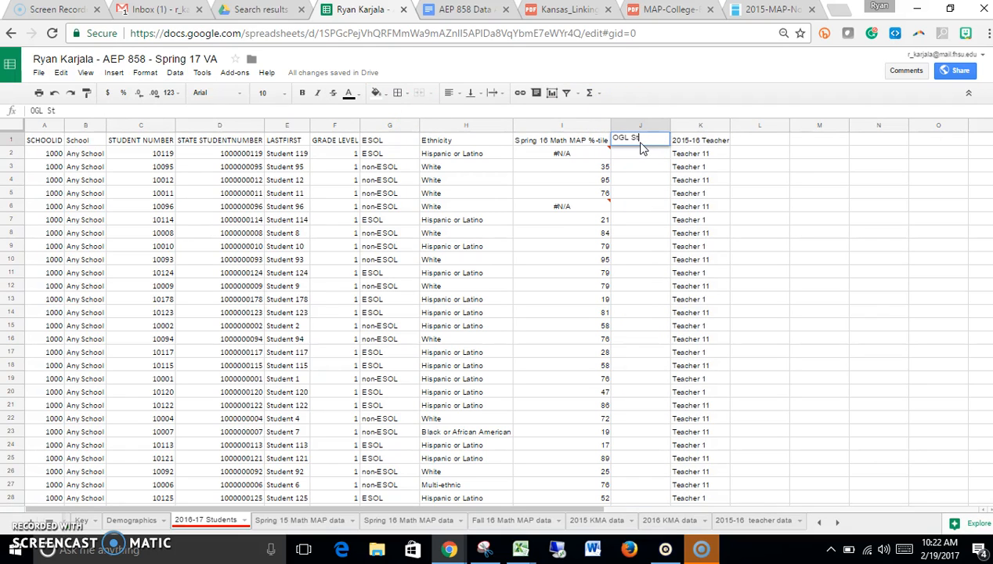
key("Enter")
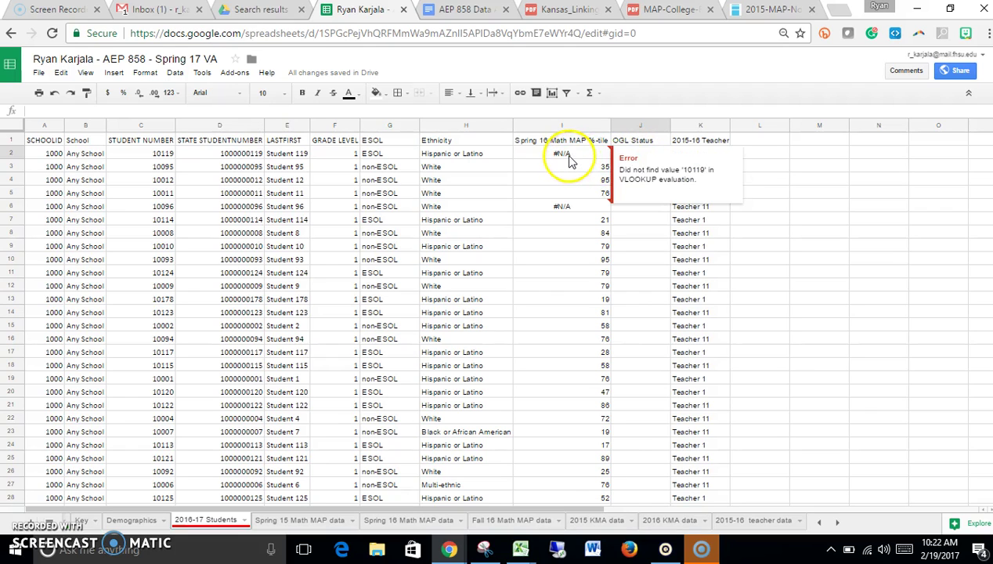
left_click(811, 232)
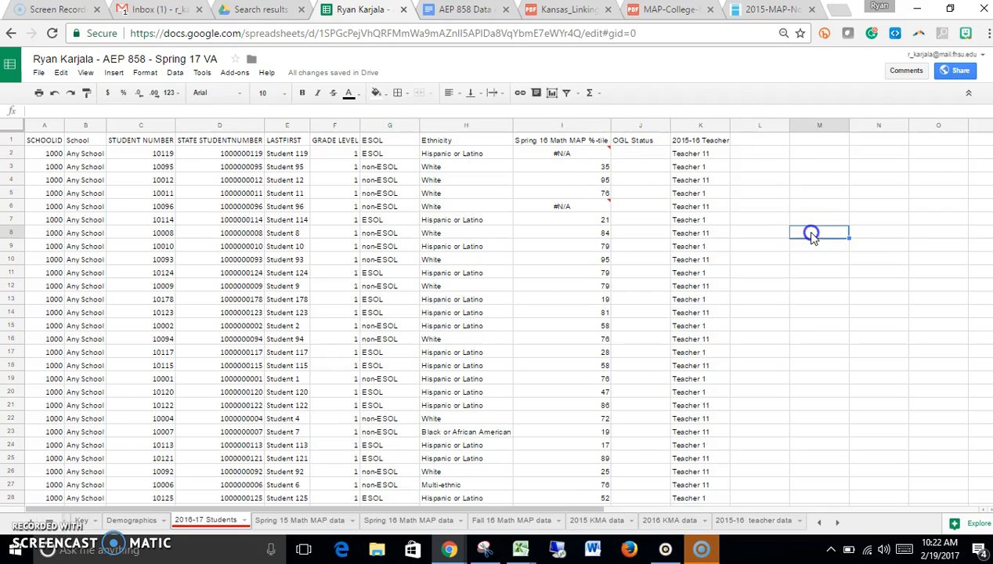
left_click(640, 160)
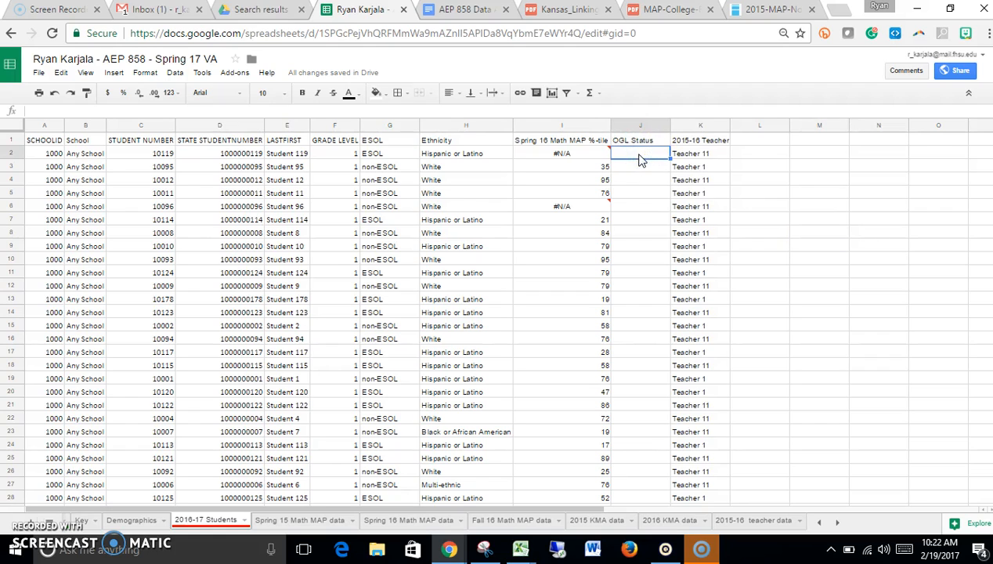
Enter =IFERROR(if(I2>=59,"OGL","Not OGL"),"No Score") in J2, showing No Score for the missing percentile
type("=i")
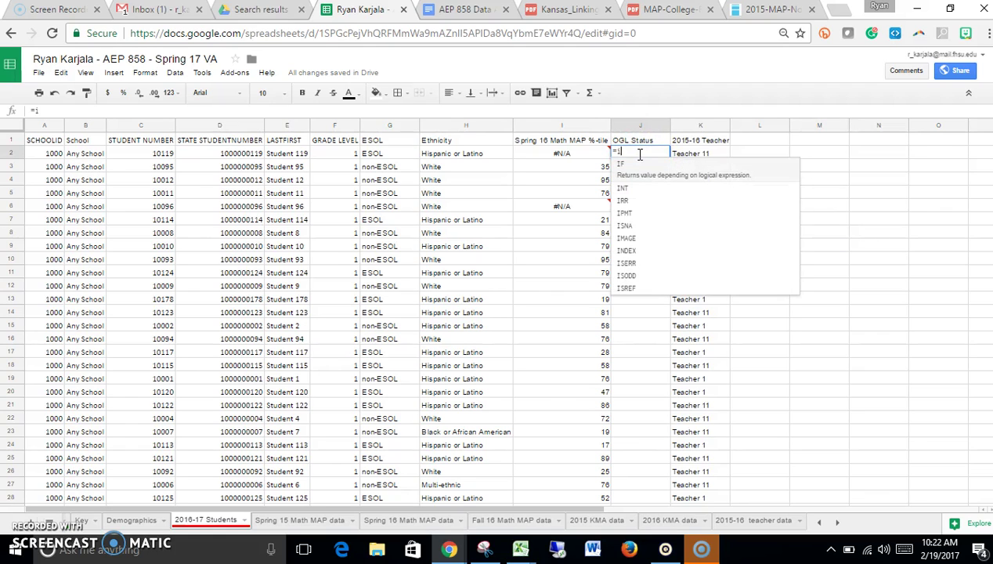
type("fer")
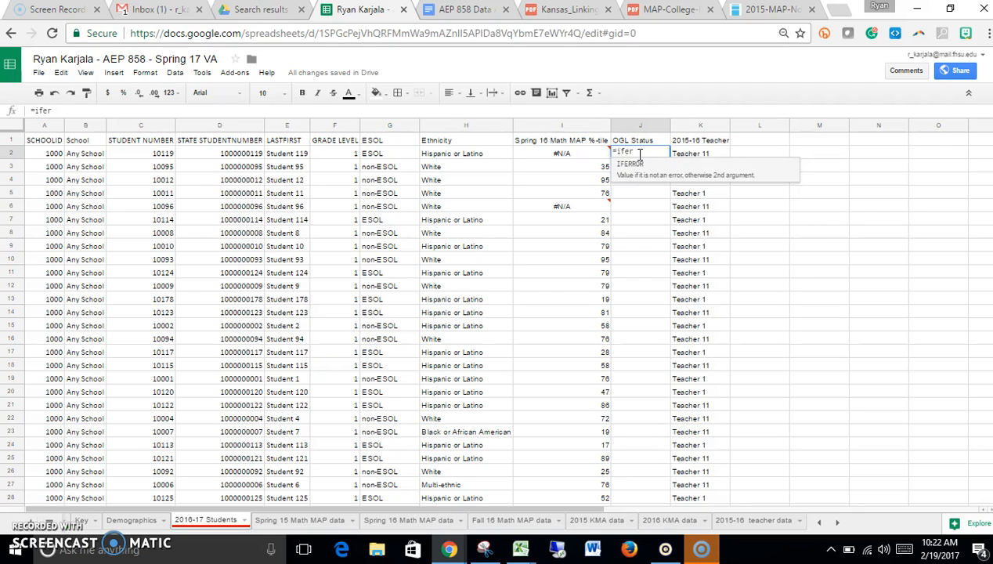
type("IFERROR(")
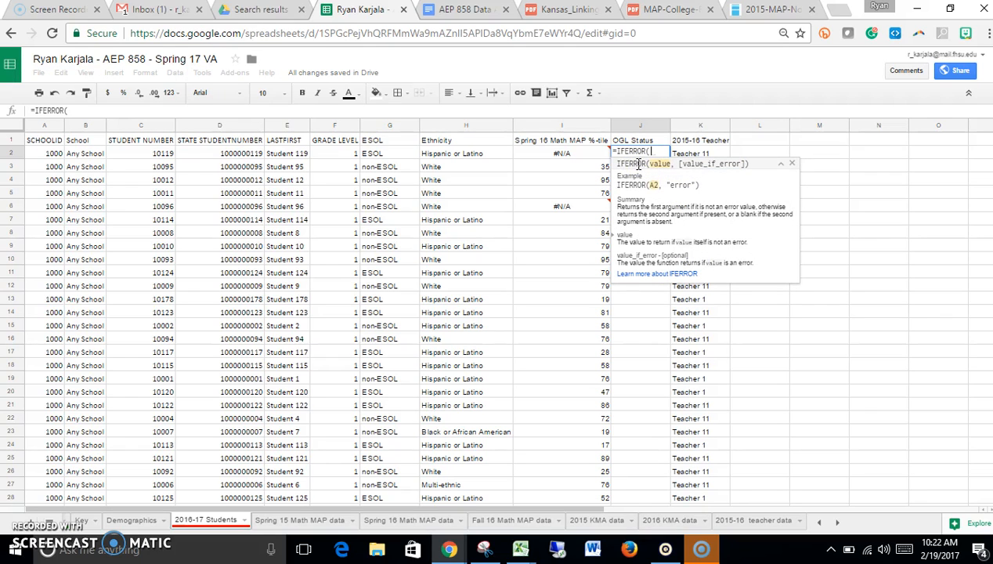
type("if(")
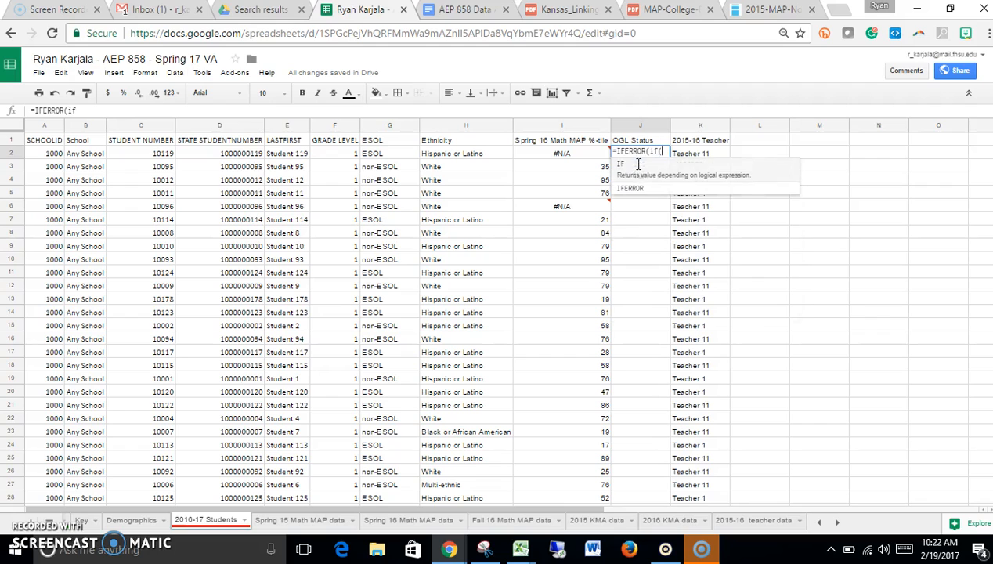
left_click(561, 154)
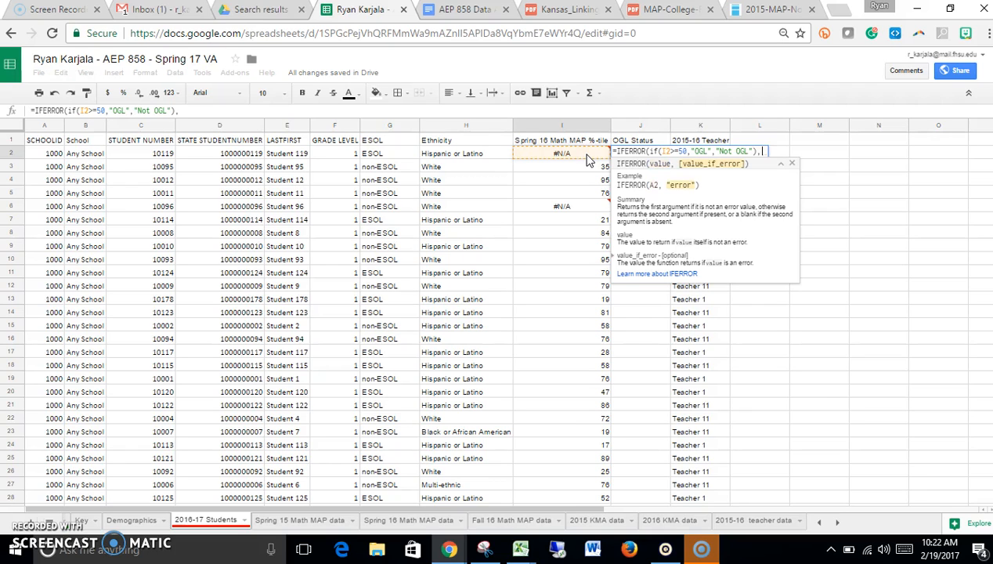
type("\"\"")
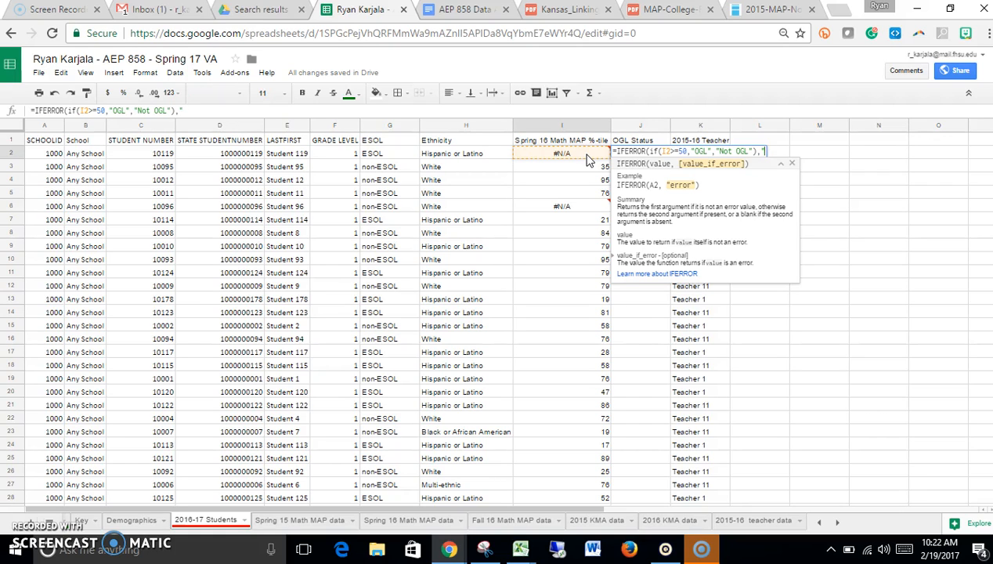
type("No Score\"")
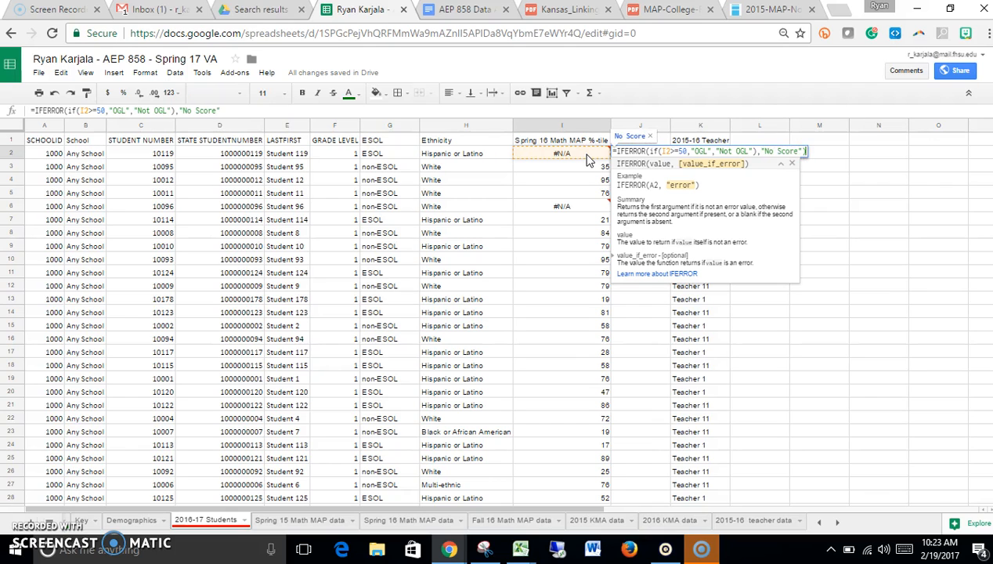
key("Enter")
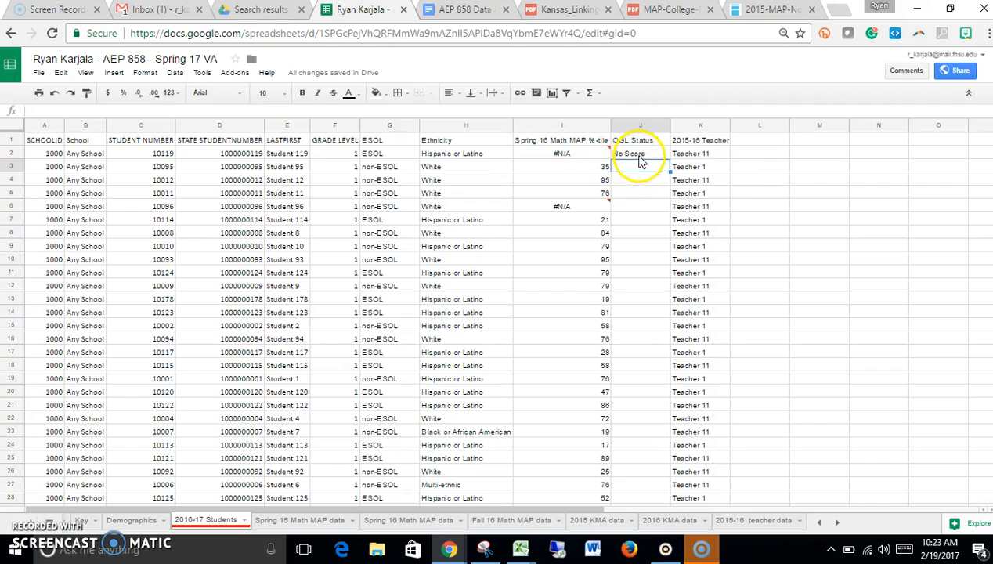
Copy the J2 status formula down the column and return to the MAP benchmark document
left_click(639, 153)
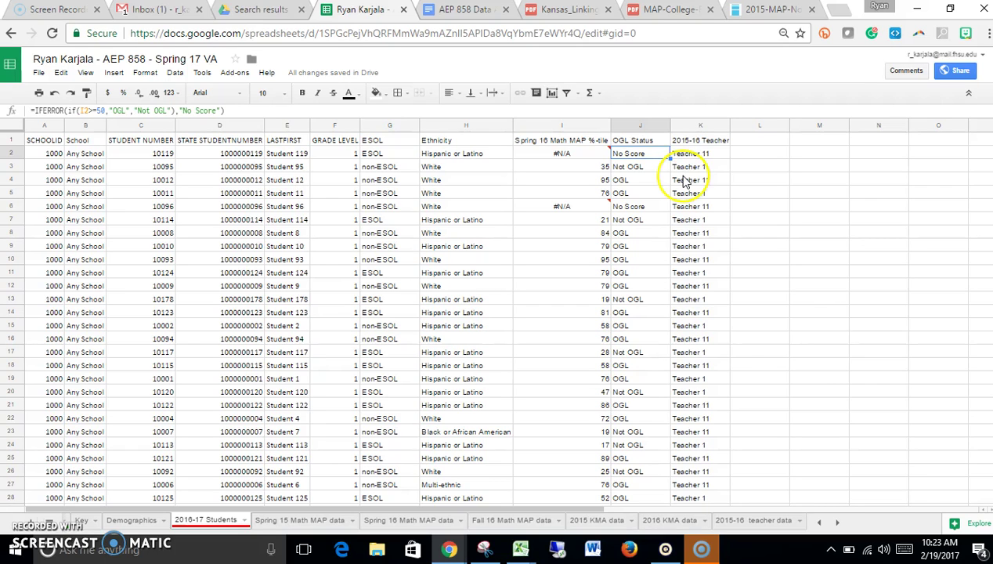
mouse_move(738, 30)
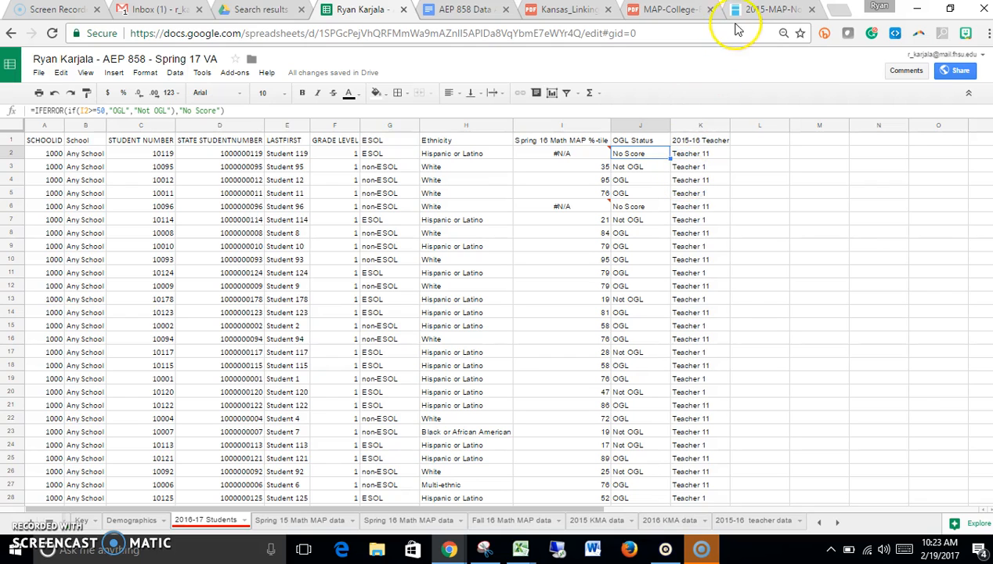
left_click(661, 10)
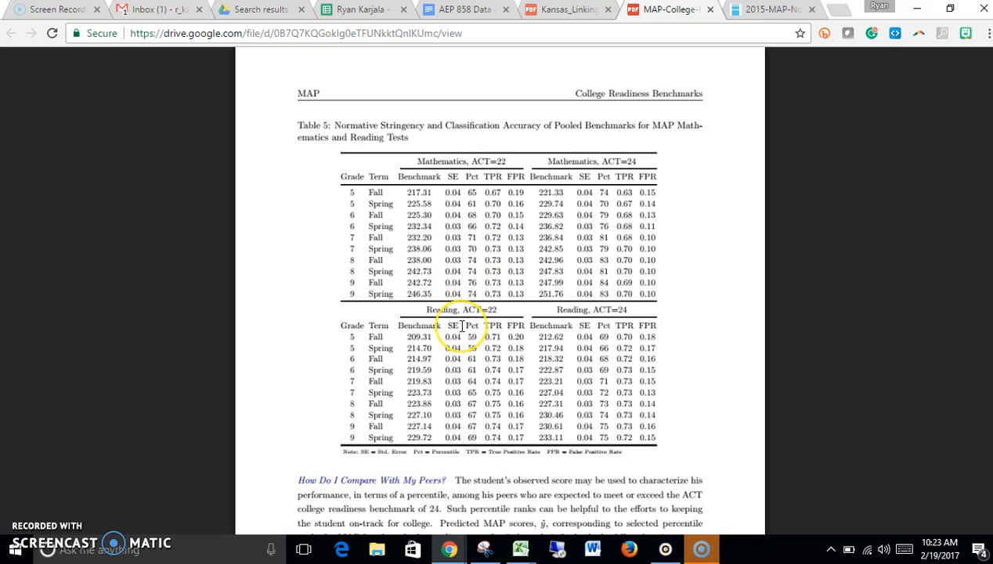
mouse_move(539, 226)
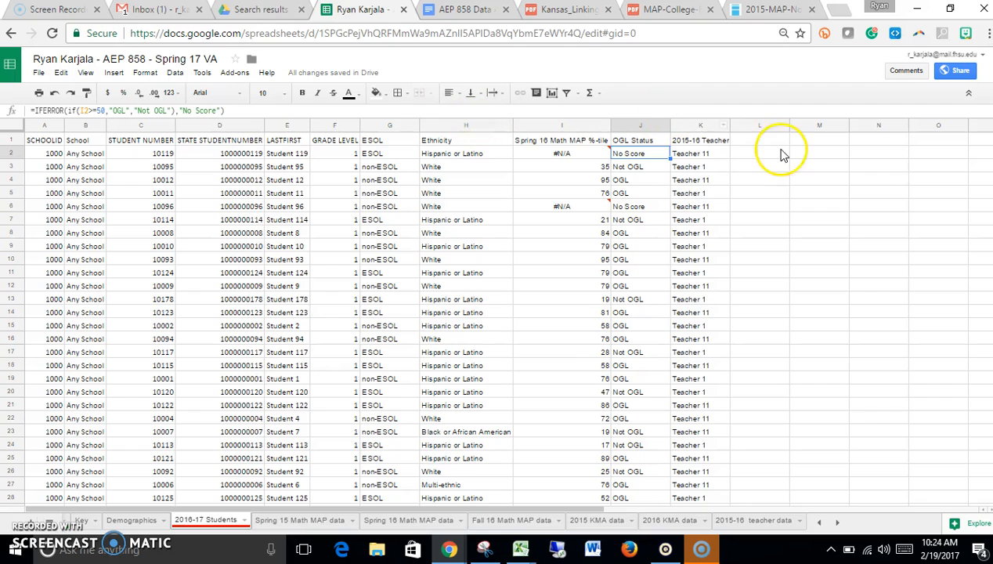
mouse_move(733, 126)
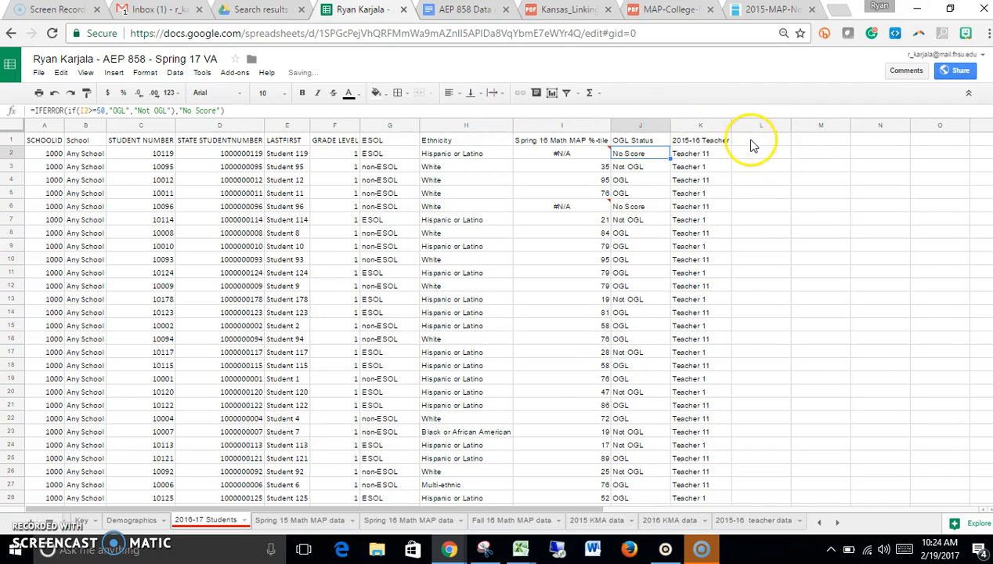
left_click(761, 141)
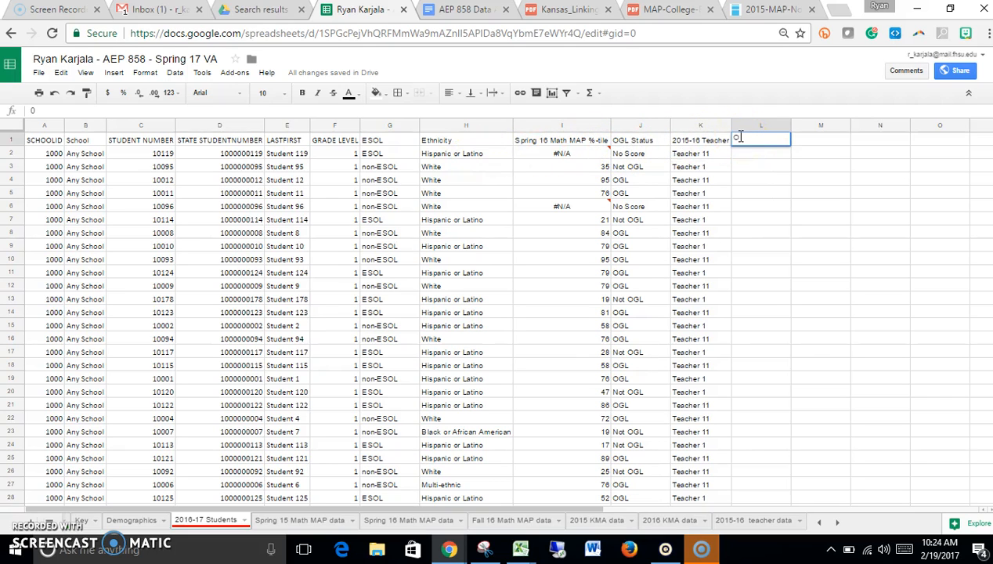
Enter the heading 'OGL and Ethnicity' in L1 and begin a formula beneath it
type("OG1 and Ethn")
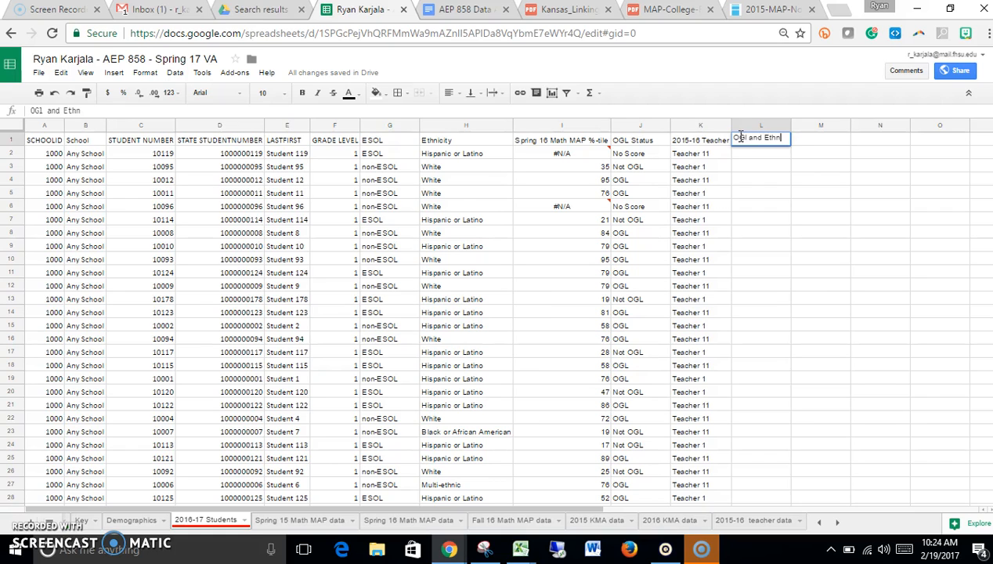
type("icity")
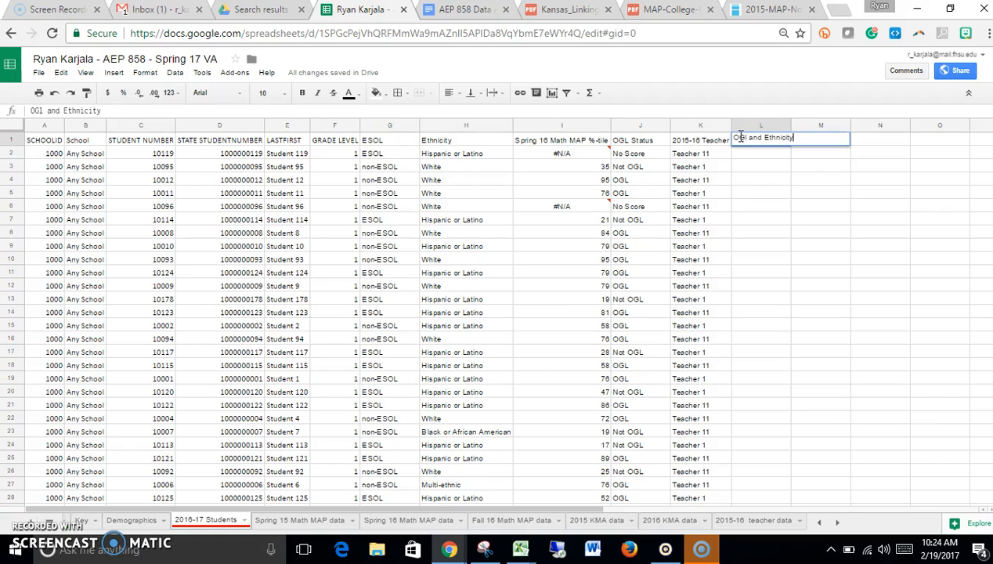
key("Enter")
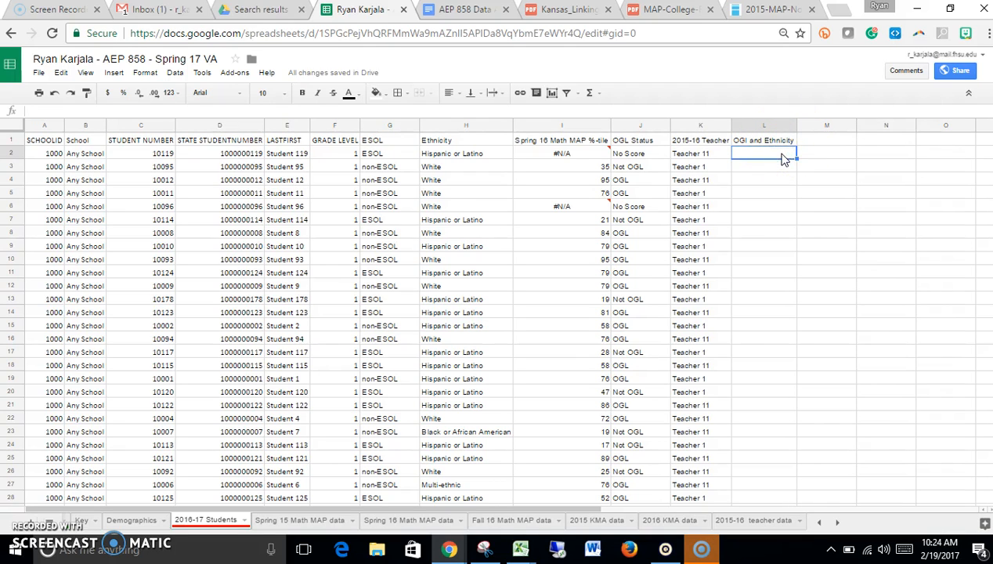
type("&")
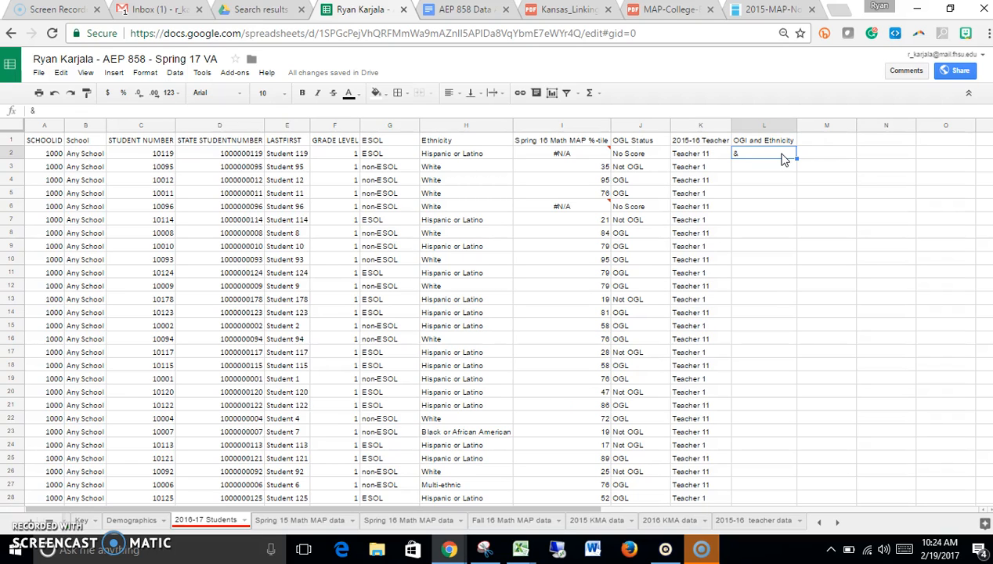
Enter =J2&"-"&H2 in L2 to show 'No Score-Hispanic or Latino'
key("Delete")
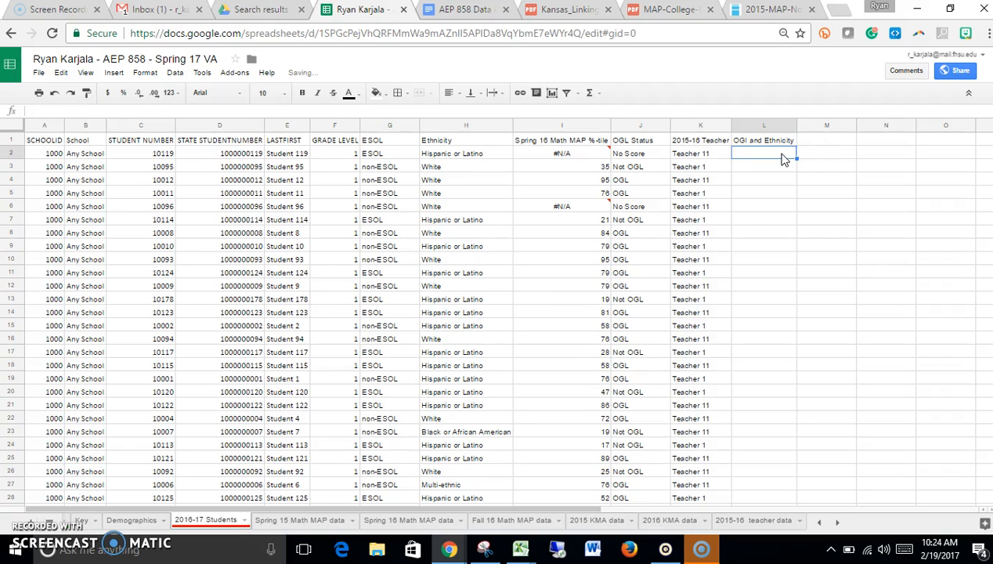
type("=")
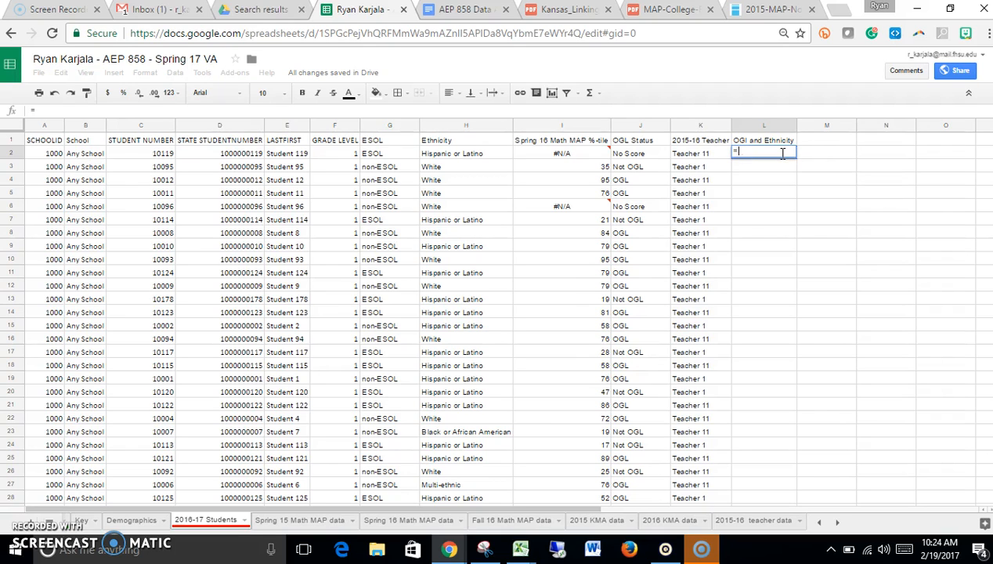
left_click(641, 153)
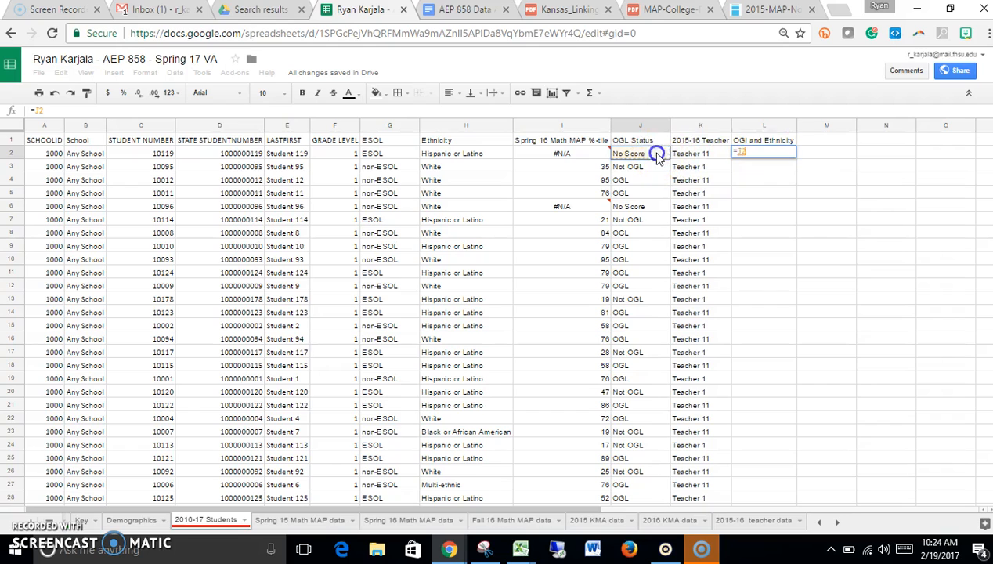
type("&\"")
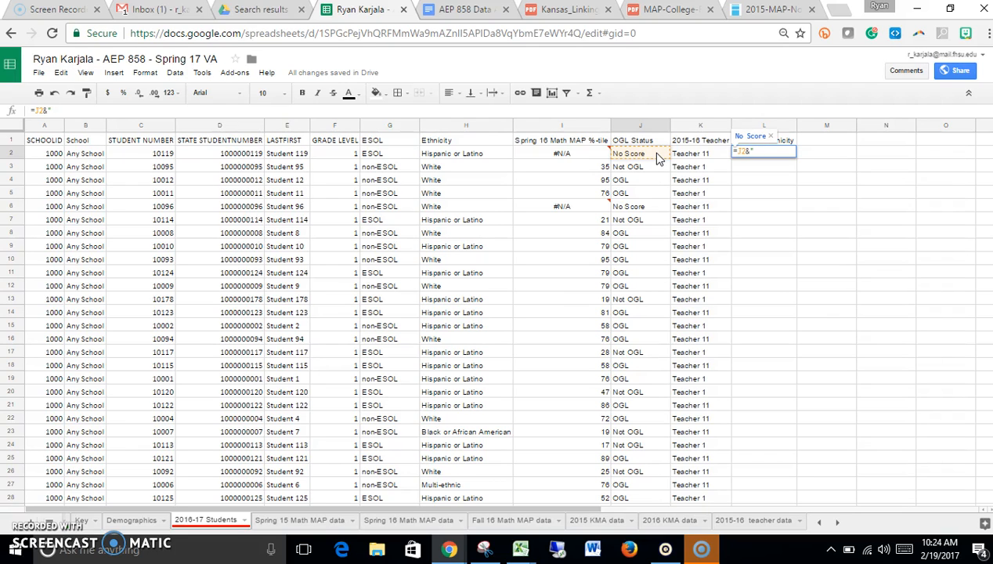
type("-\"&")
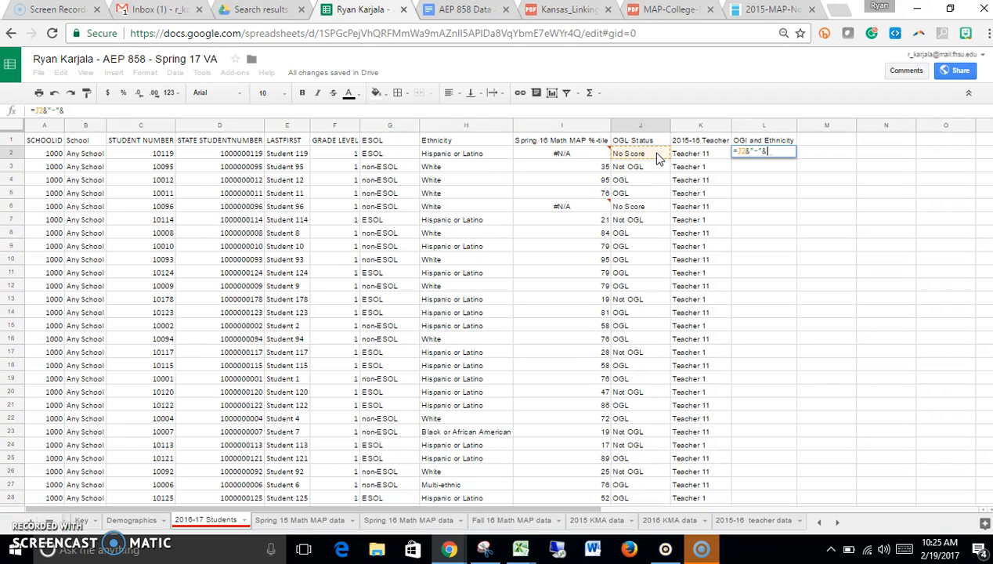
mouse_move(592, 161)
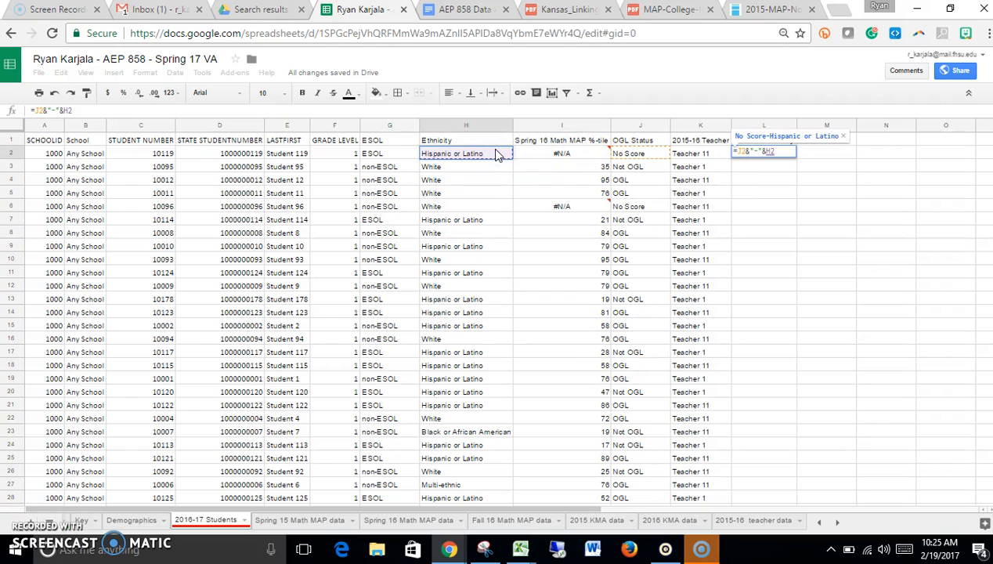
key("Enter")
type("OGl and Ethnicity")
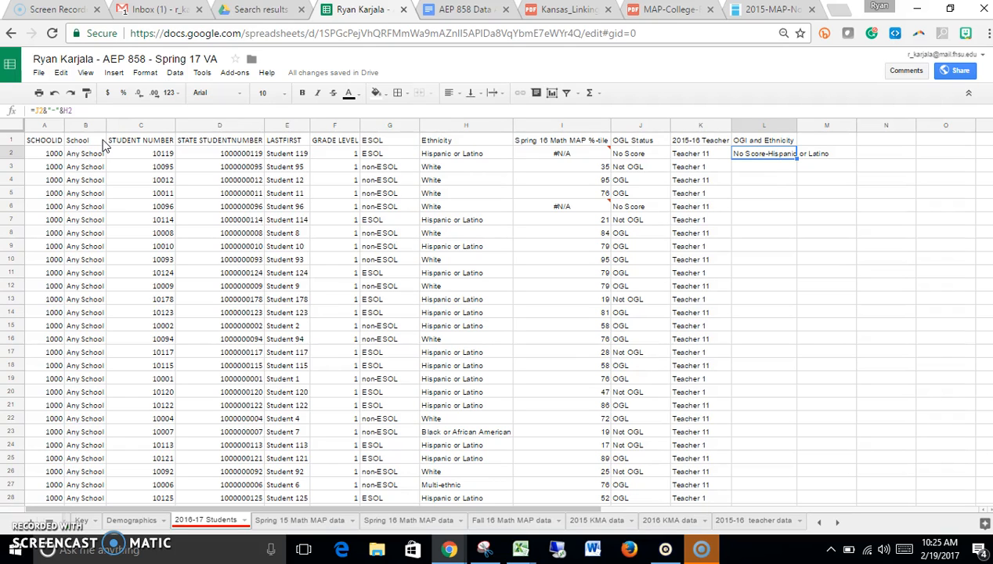
left_click(765, 180)
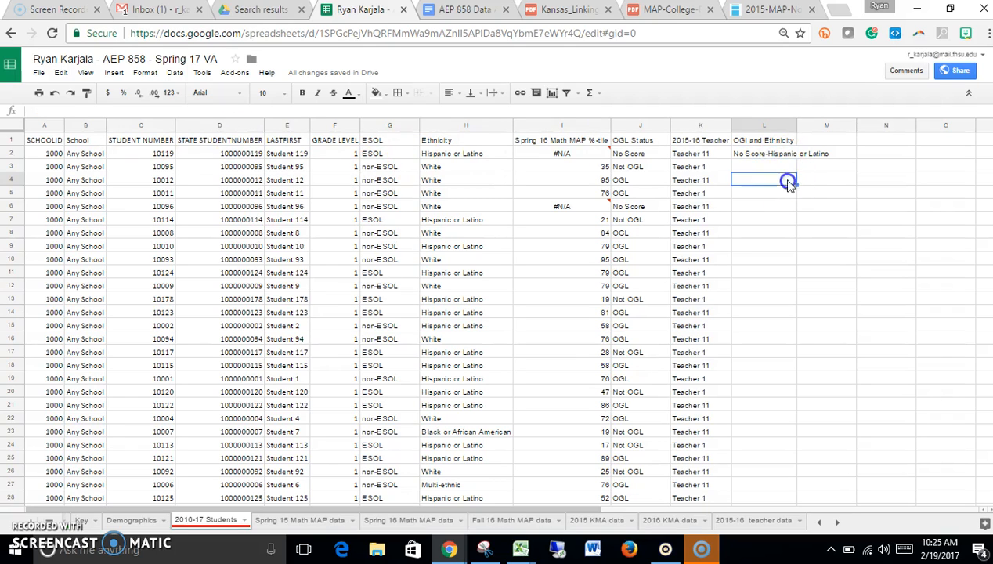
Copy the hyphen-joined L2 formula down column L for every student
left_click(764, 154)
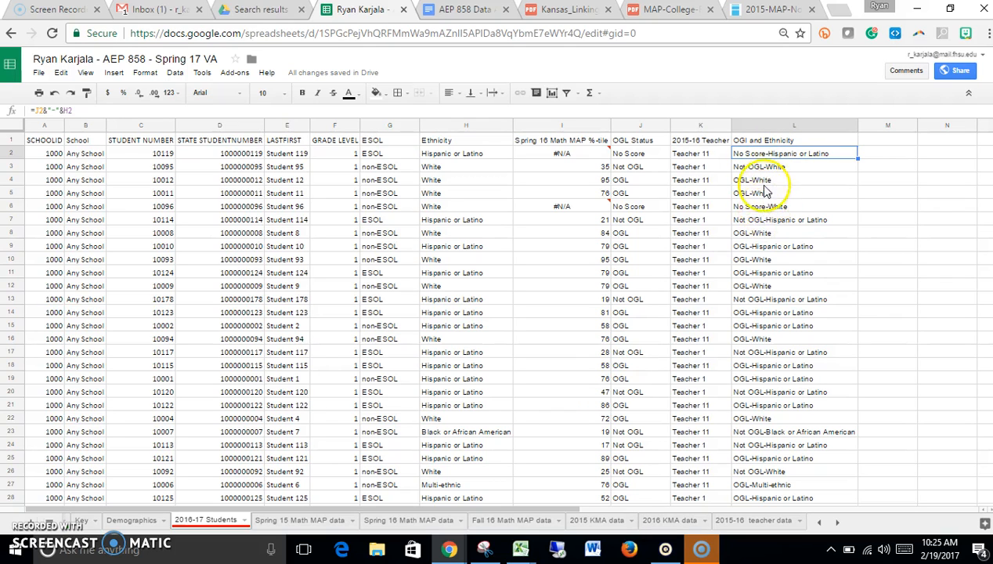
mouse_move(781, 222)
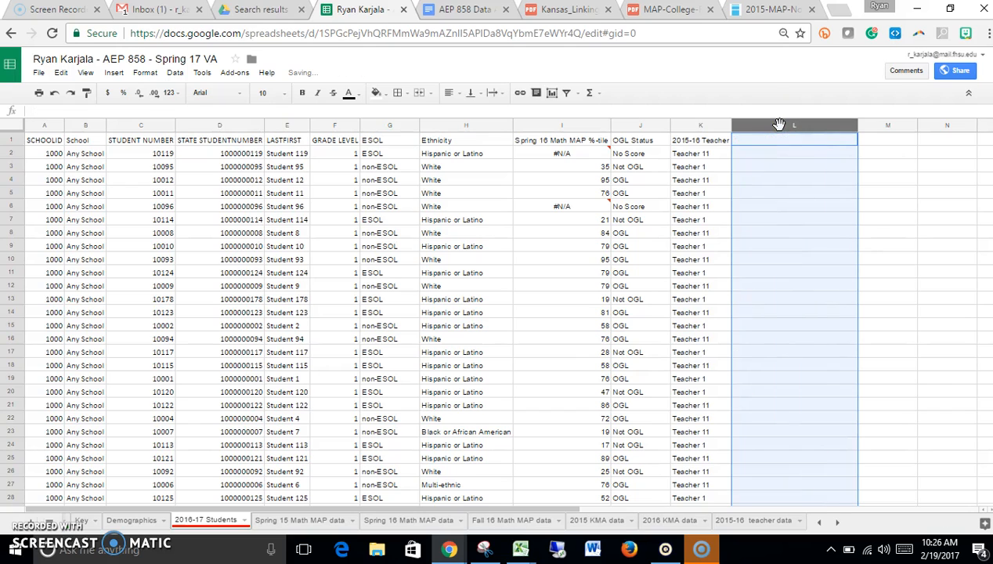
Re-enter the heading 'OGL and Ethnicity' in L1 above the cleared column
left_click(777, 141)
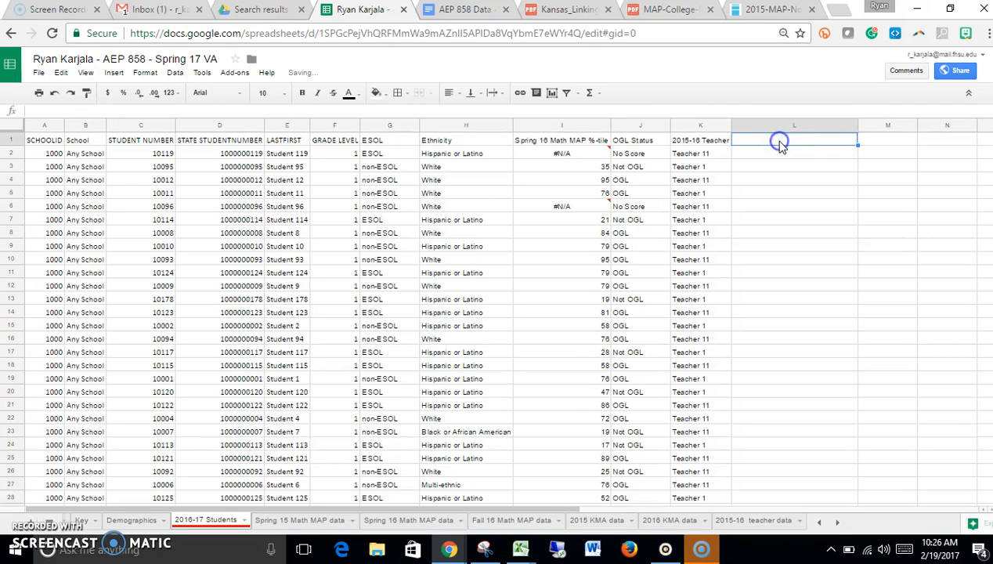
type("OG")
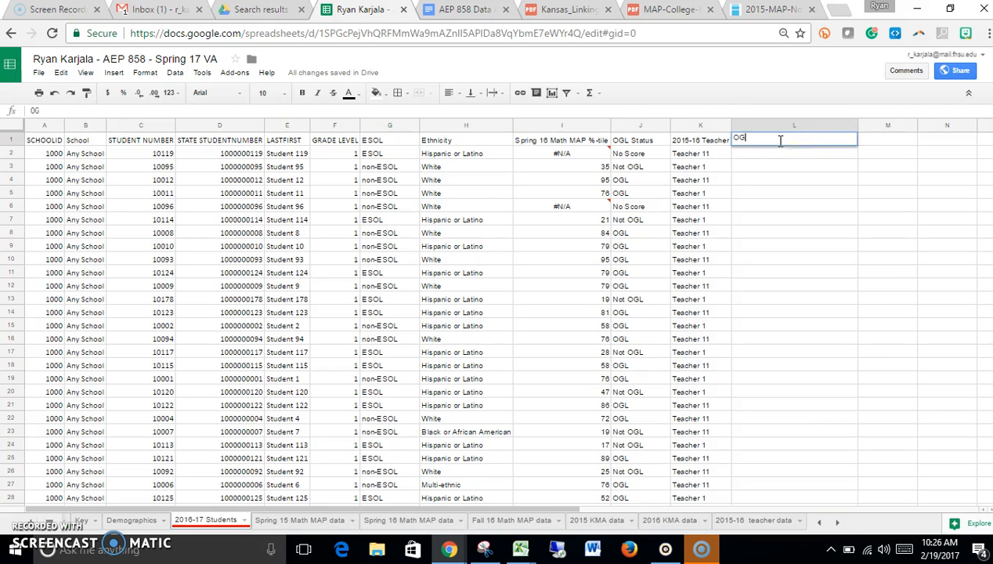
type("and")
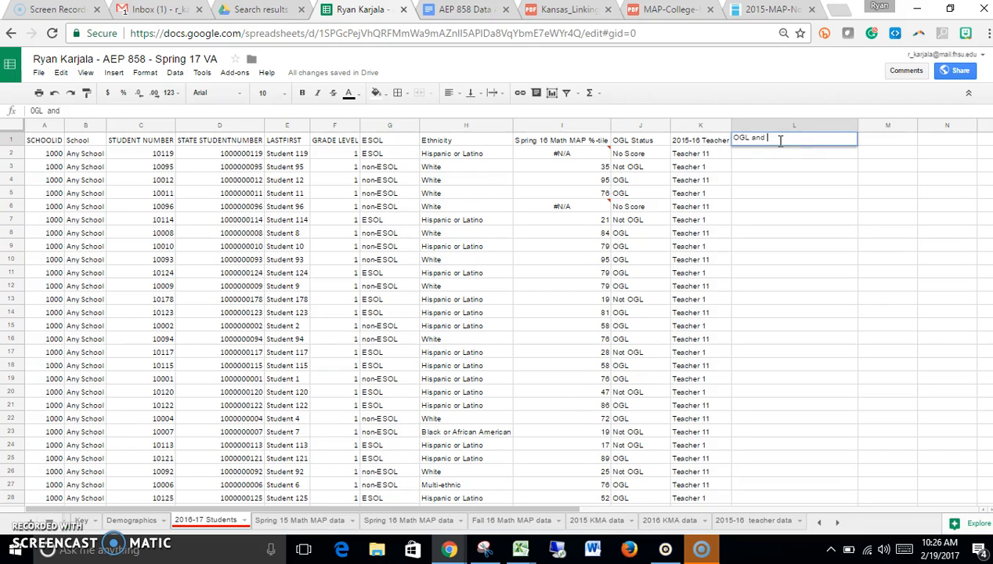
type("Ethnicity")
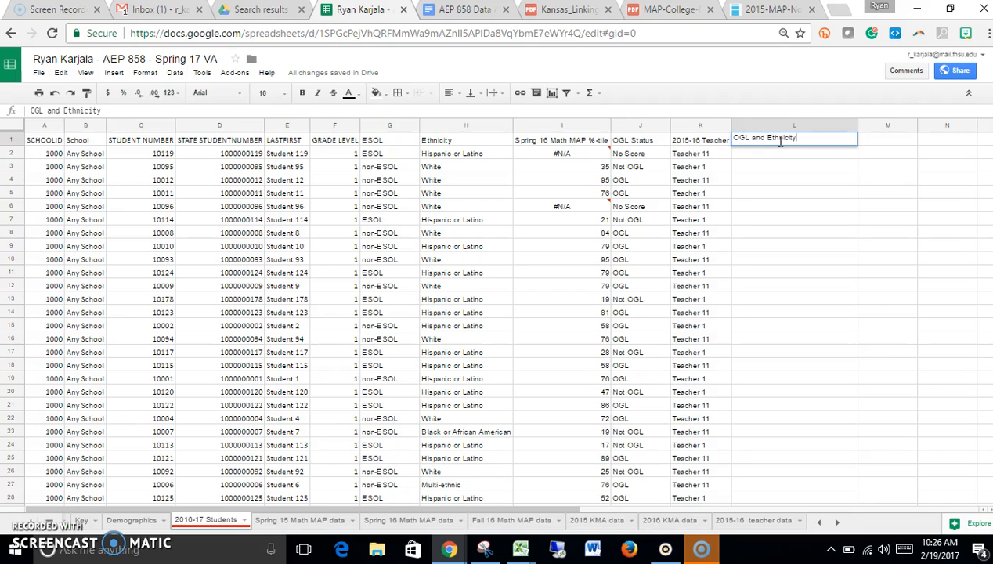
key("Enter")
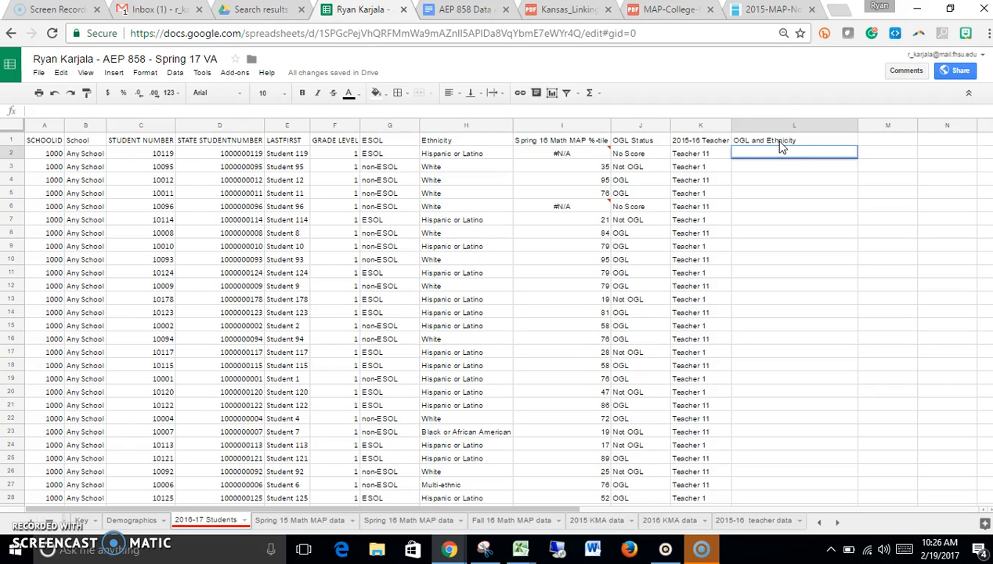
Enter =J2&"*"&H2 in L2 to show 'No Score*Hispanic or Latino'
left_click(648, 153)
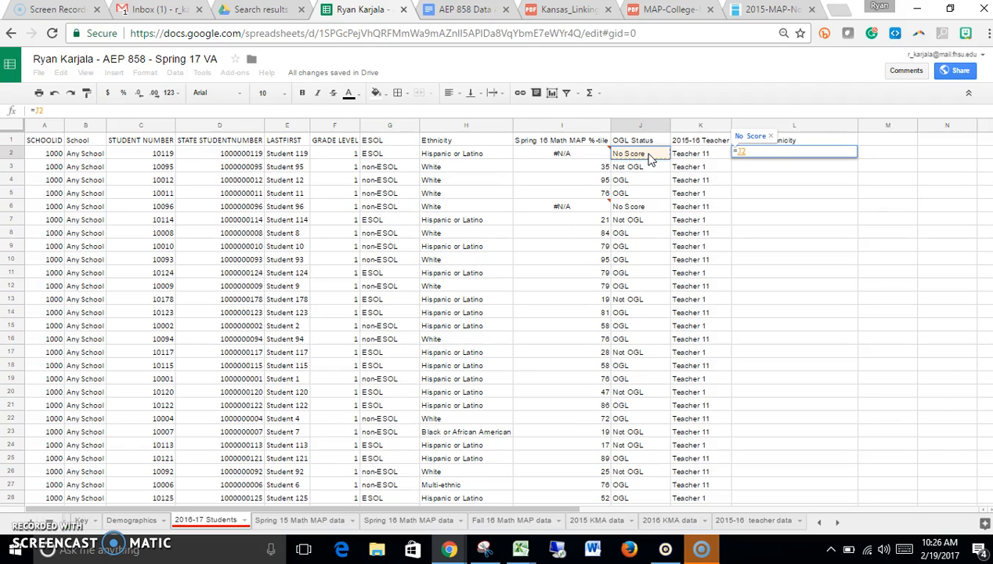
type("&\"")
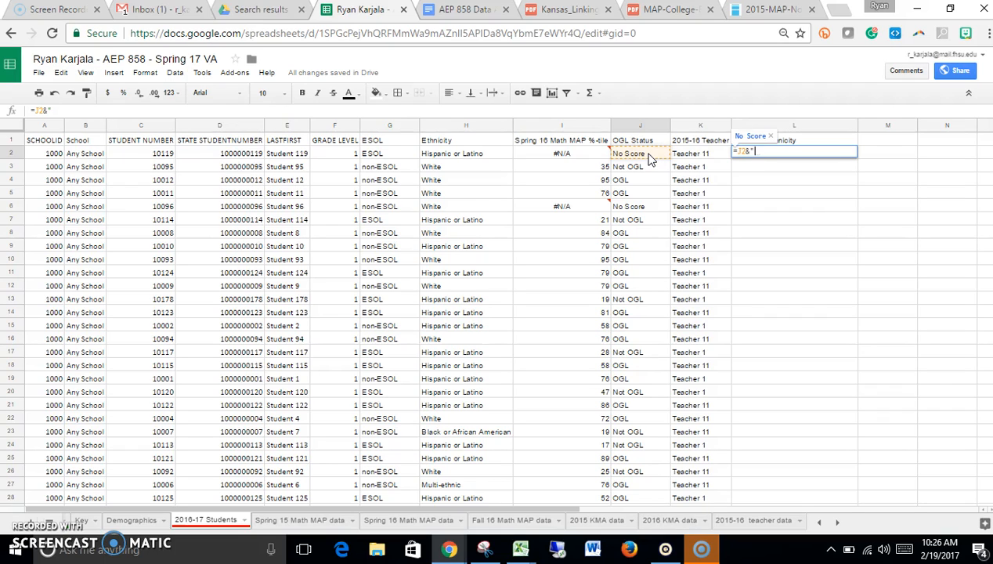
type("*")
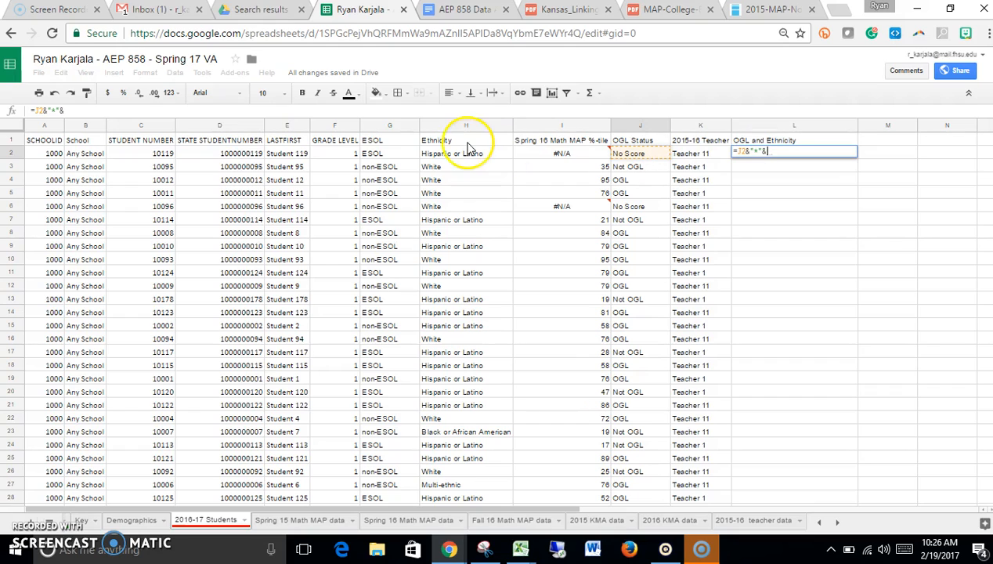
left_click(457, 154)
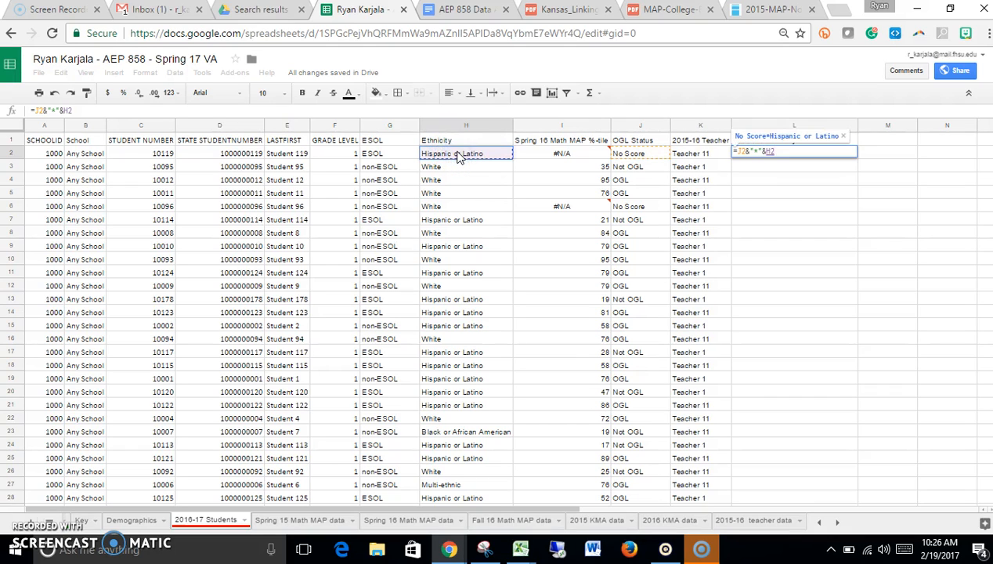
key("Enter")
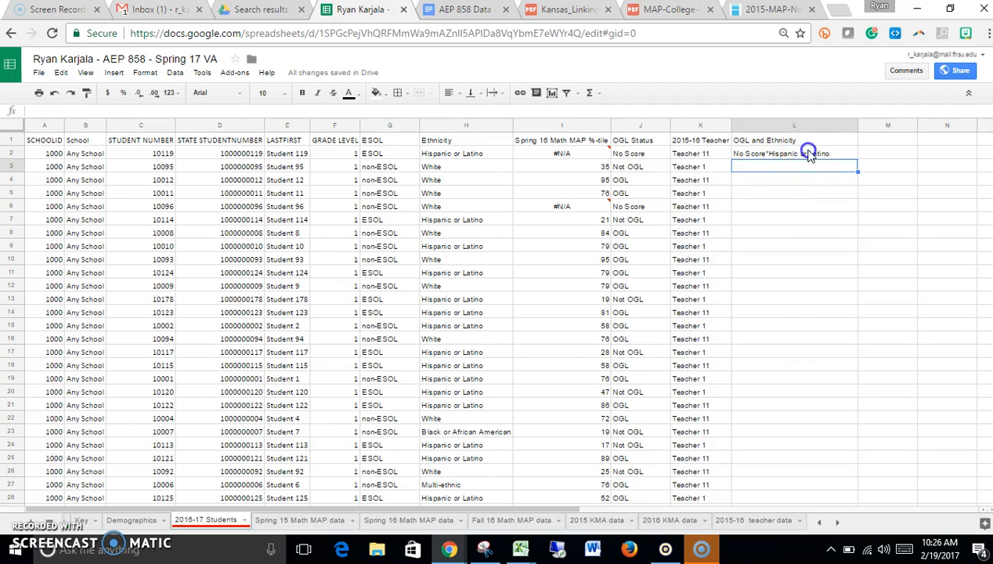
left_click(793, 154)
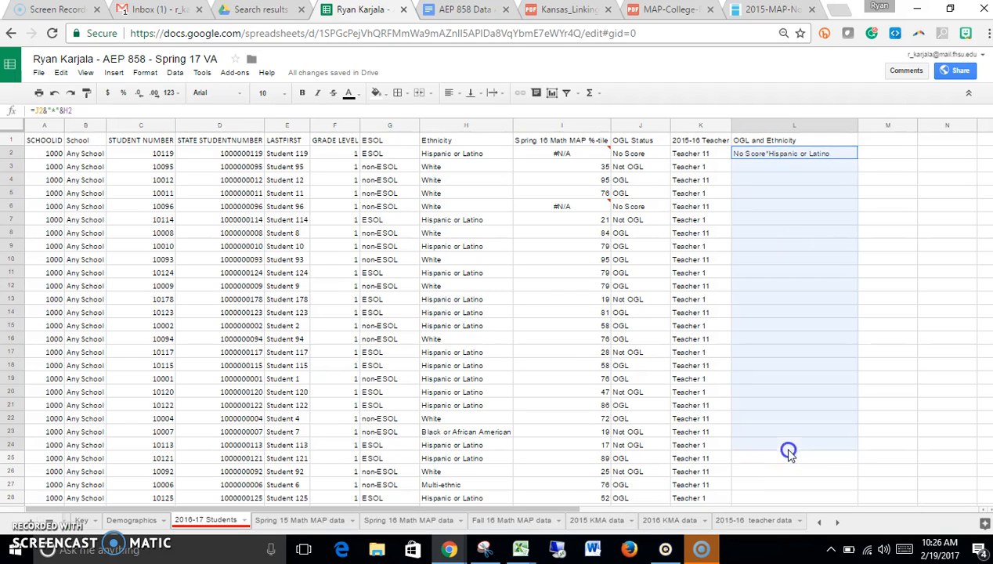
Scroll down column L to check labels like 'OGL*White' and 'Not OGL*Hispanic or Latino'
scroll("down", 3)
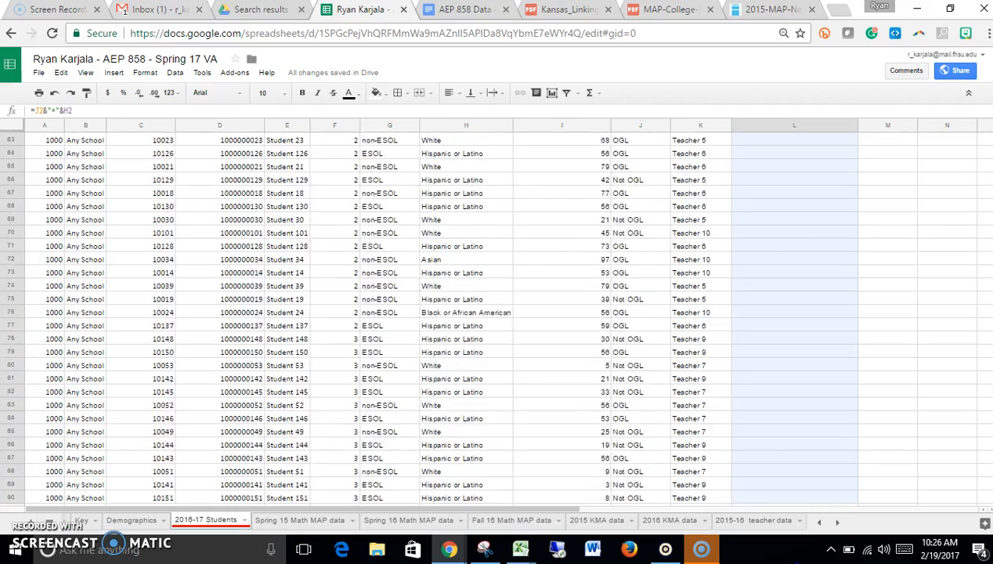
scroll("down", 3)
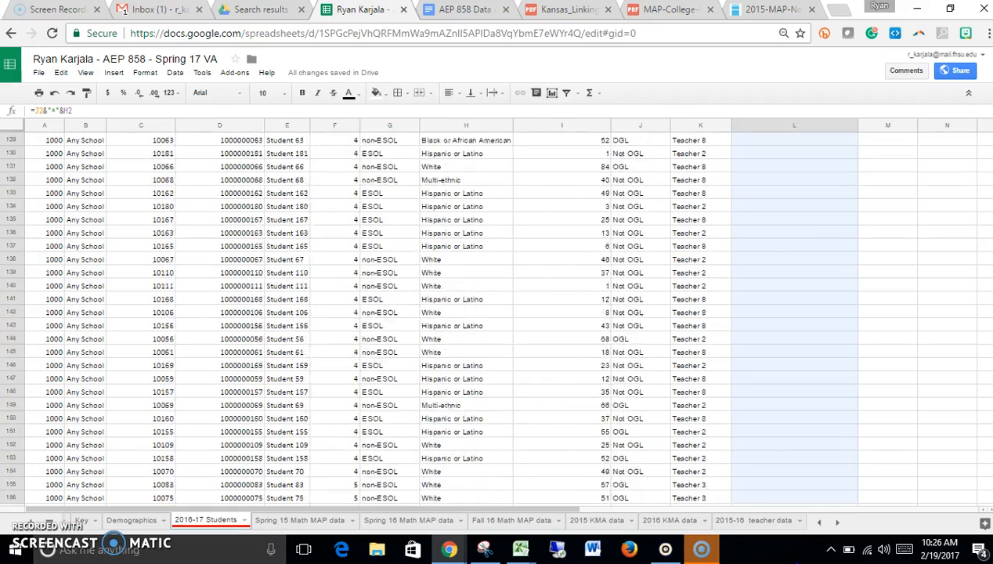
scroll("down", 3)
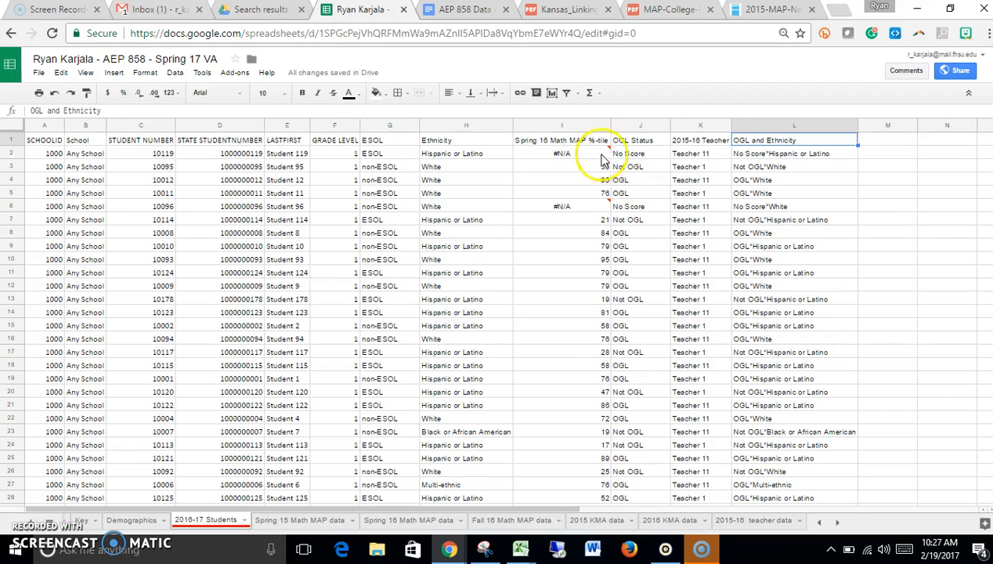
mouse_move(692, 217)
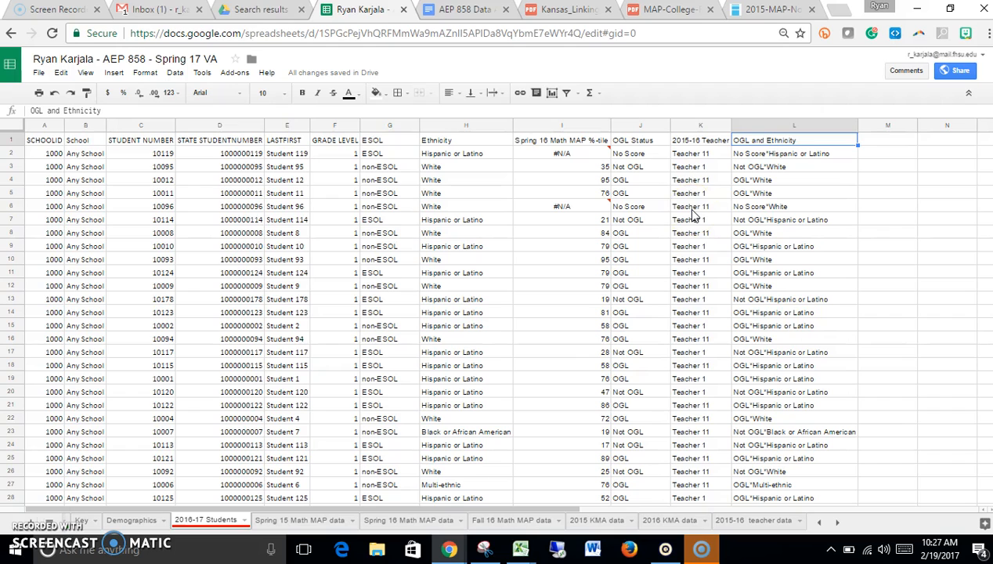